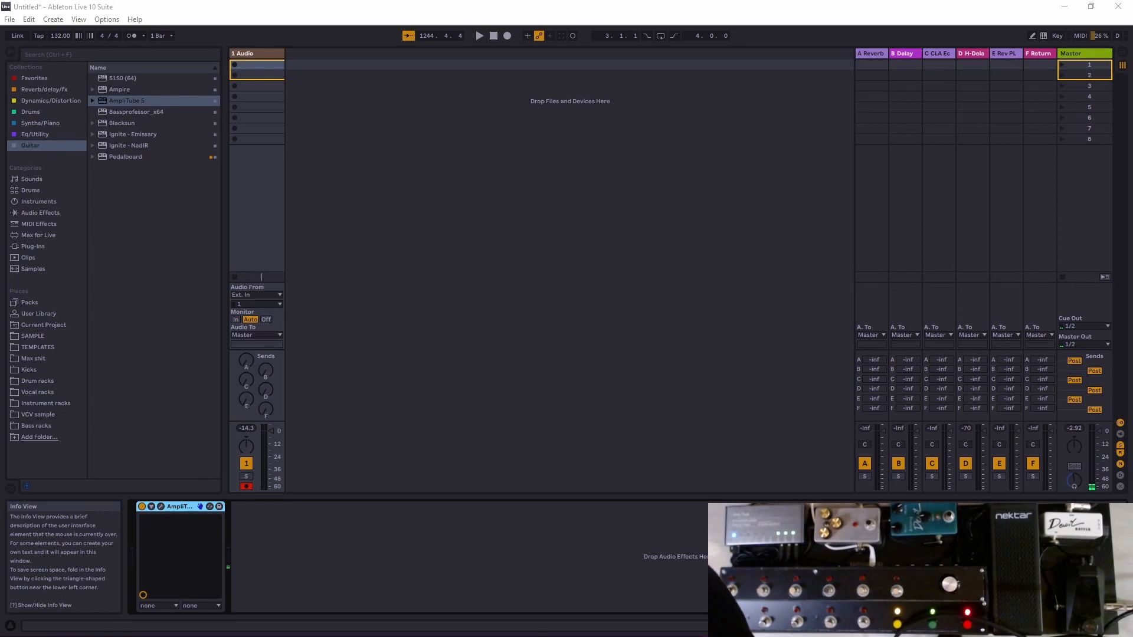
pyautogui.moveTo(181, 361)
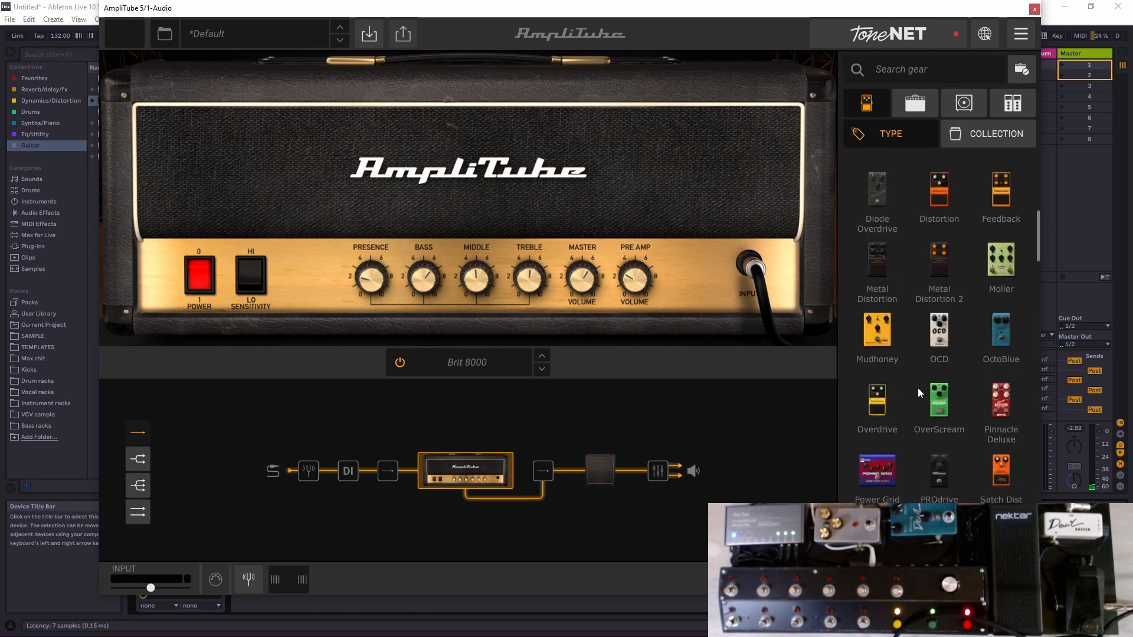
# Assign the Volume pedal's bypass to Param 1 and raise its MIN level to about 0.71
pyautogui.scroll(-3)
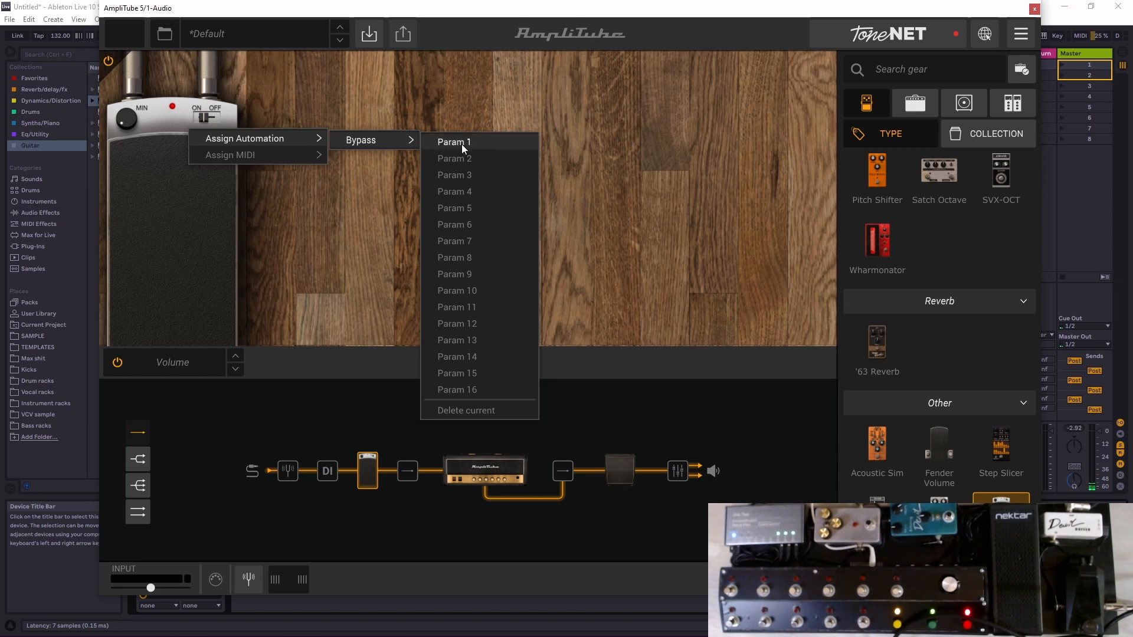
pyautogui.click(130, 116)
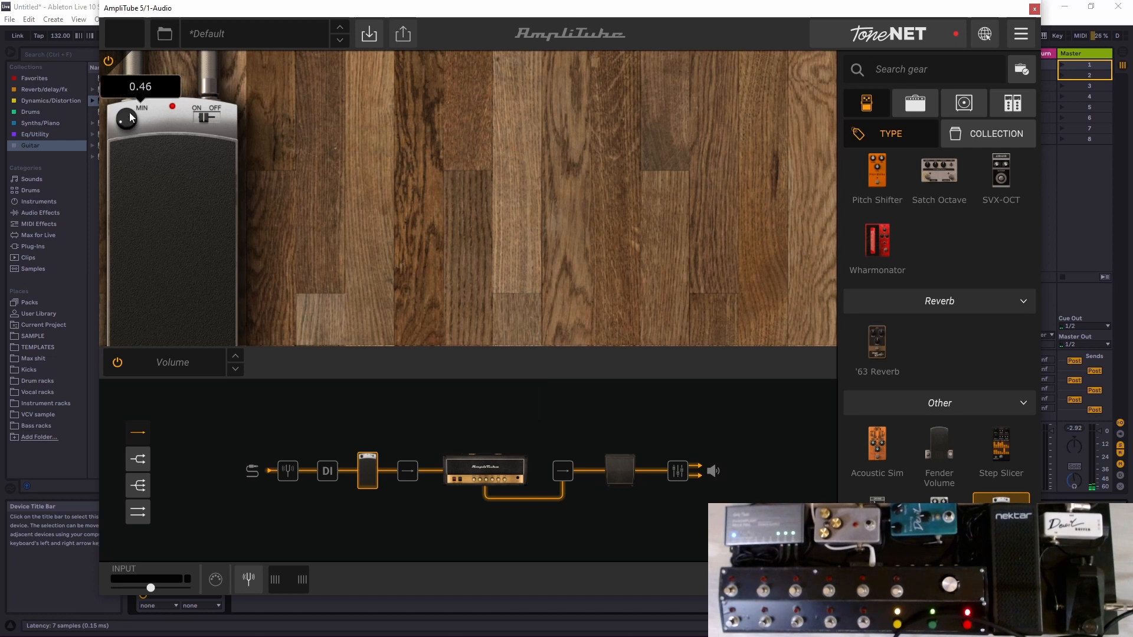
pyautogui.moveTo(130, 117); pyautogui.dragTo(119, 119)
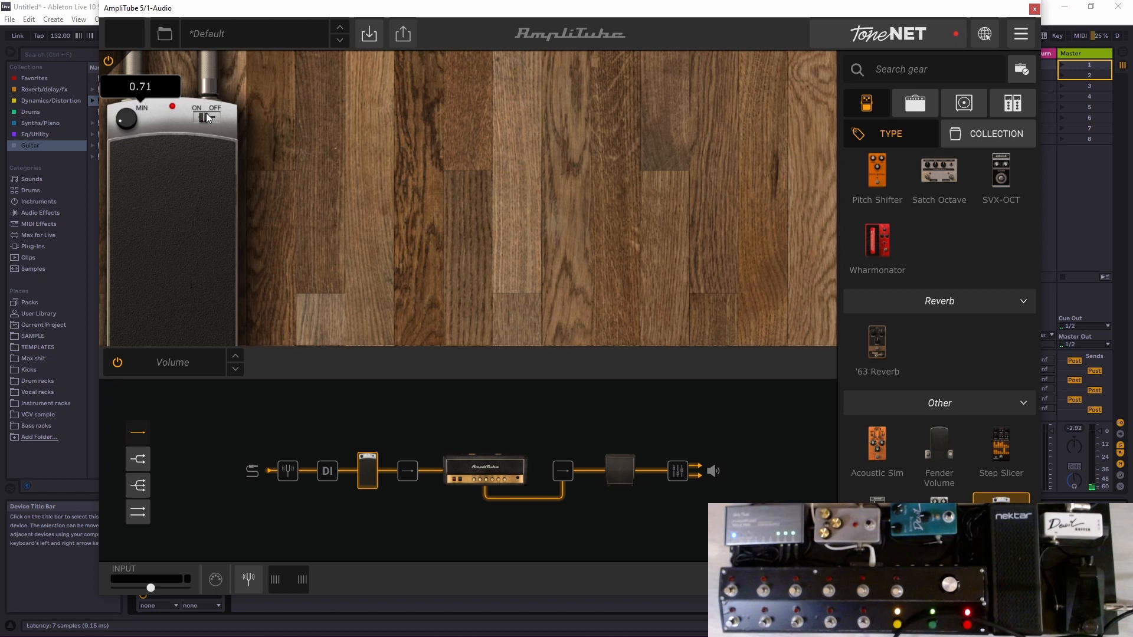
pyautogui.rightClick(205, 117)
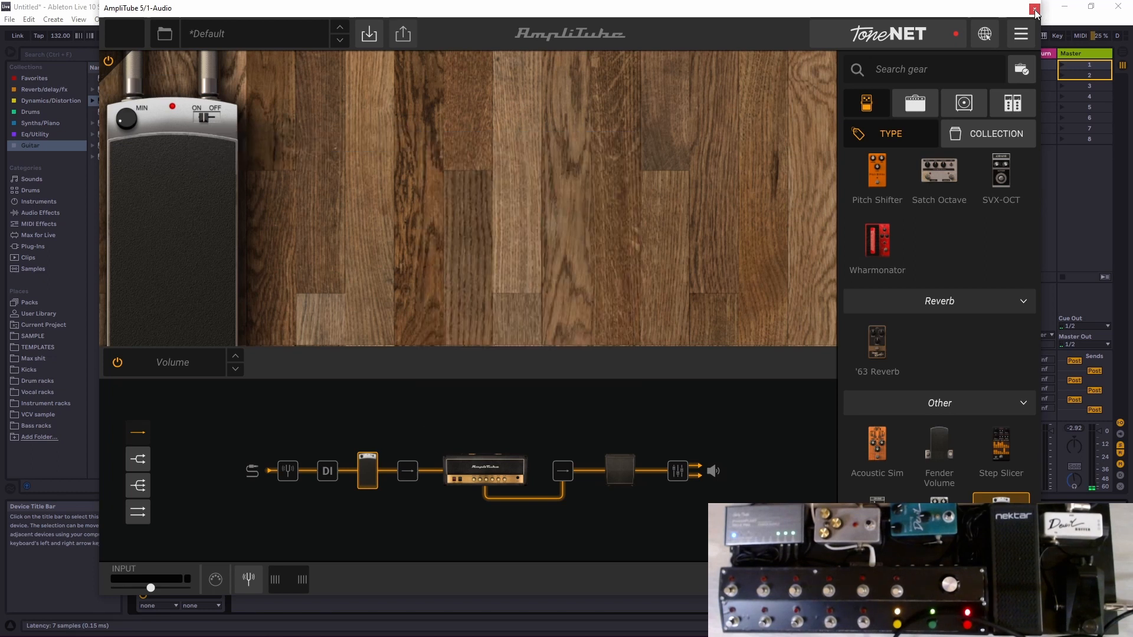
# Map AmpliTube's Param 1 bypass switch to foot-controller CC 104 via Edit MIDI Map
pyautogui.click(1036, 8)
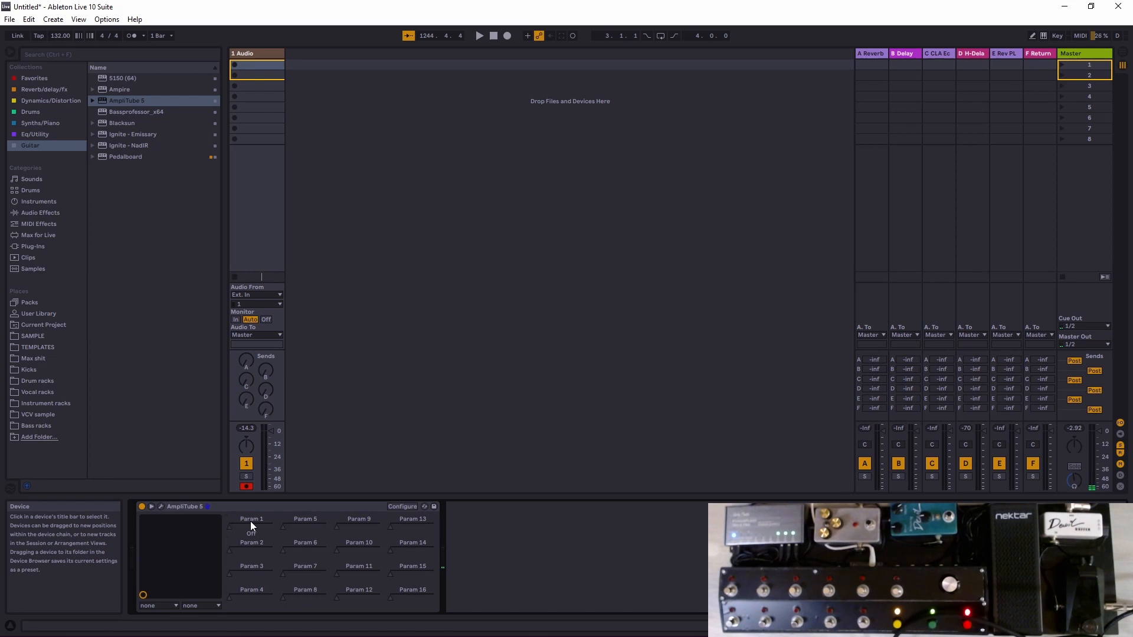
pyautogui.click(403, 506)
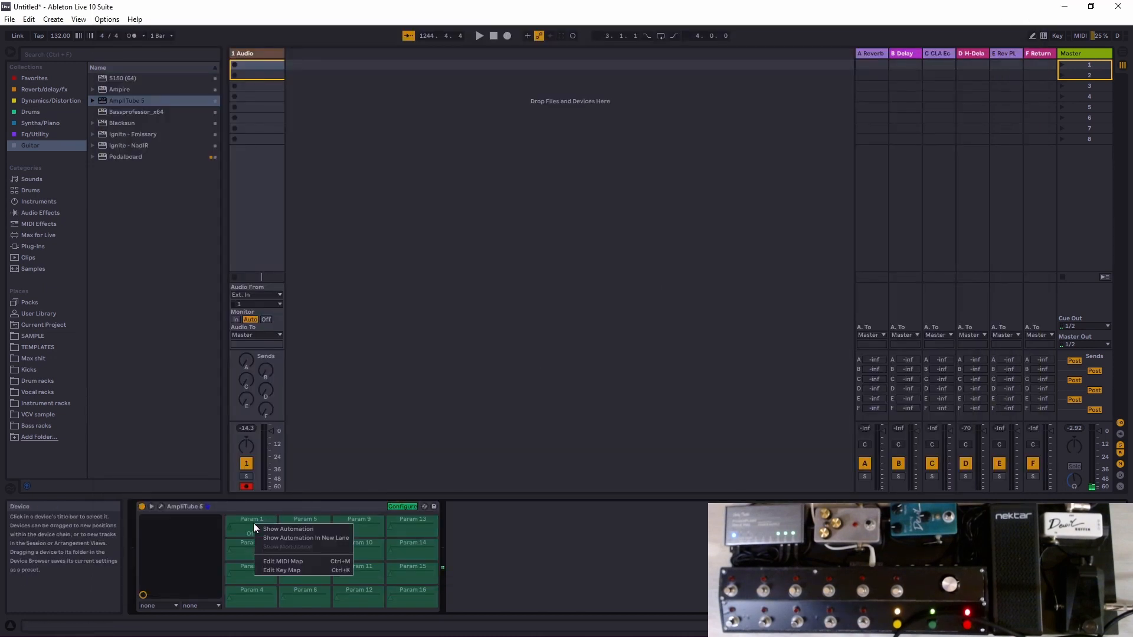
pyautogui.moveTo(304, 564)
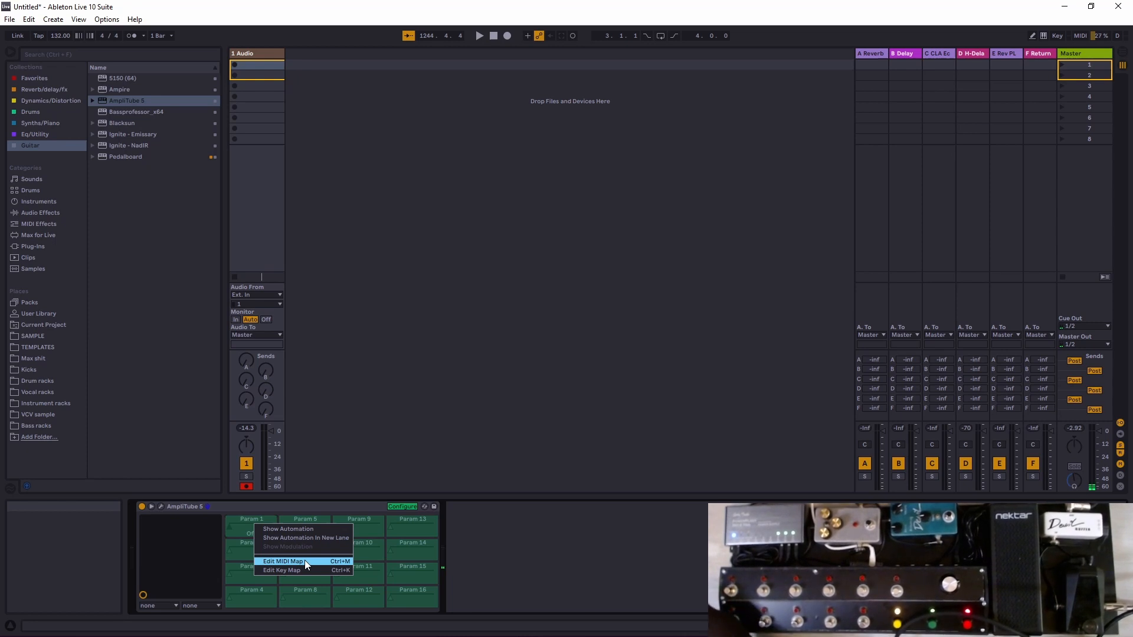
pyautogui.click(284, 561)
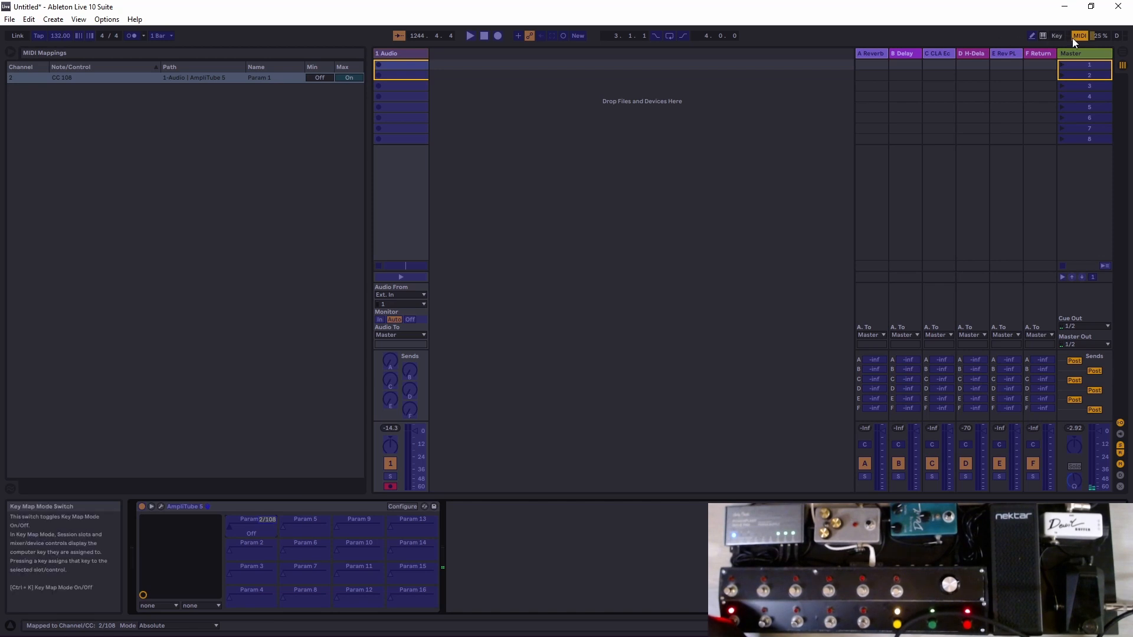
pyautogui.click(1080, 35)
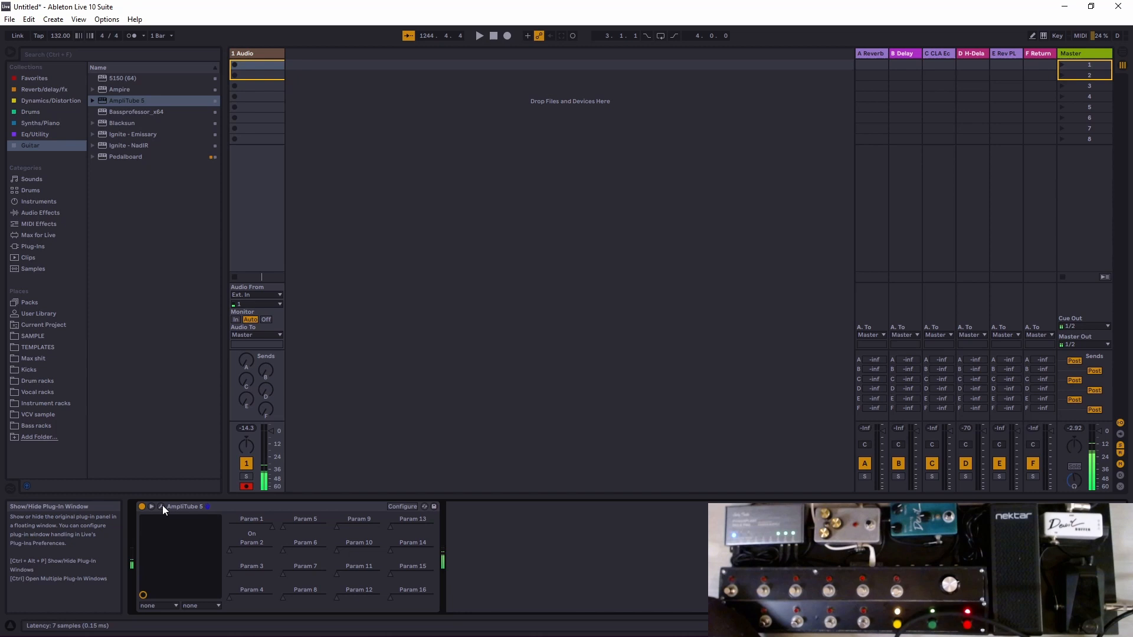
pyautogui.click(152, 507)
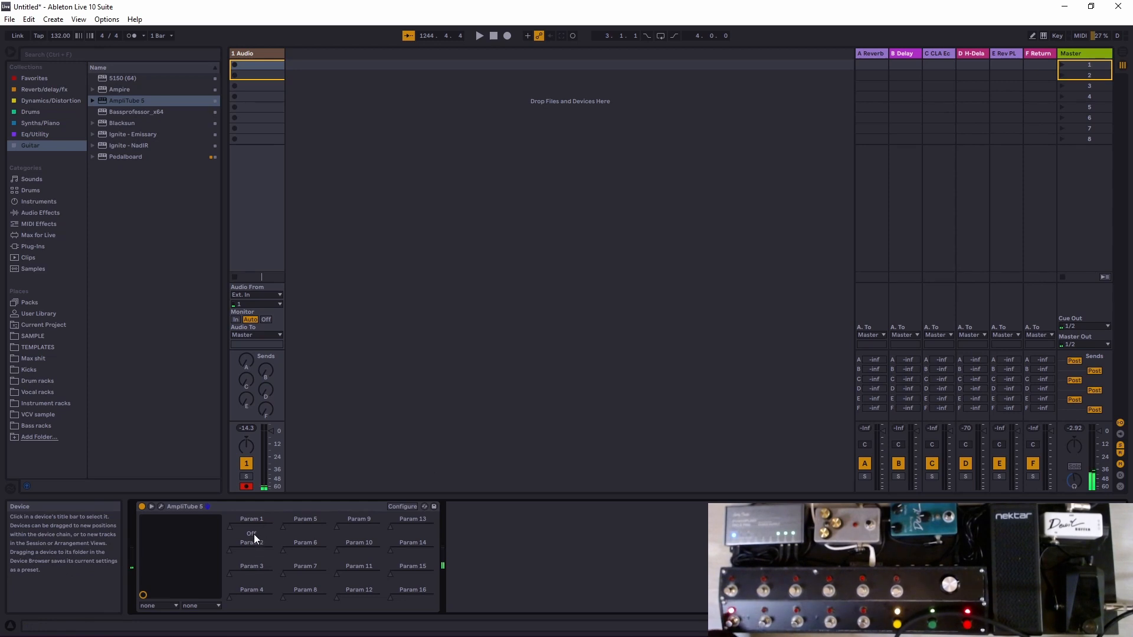
pyautogui.rightClick(251, 533)
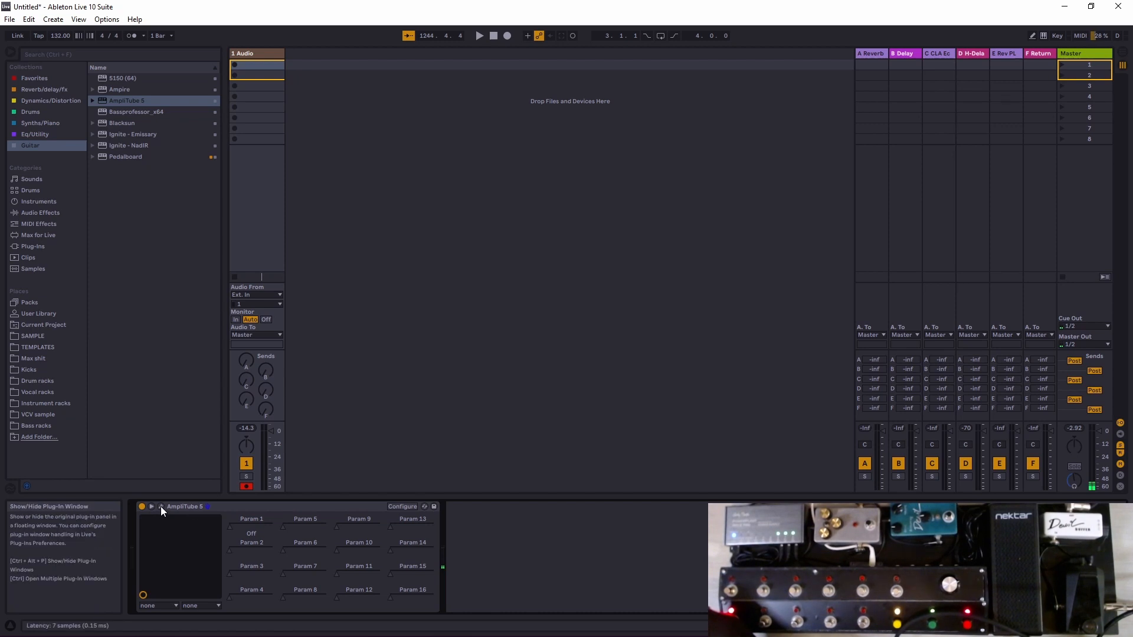
# Assign the Volume pedal's volume level to automation Param 2 in AmpliTube
pyautogui.click(162, 506)
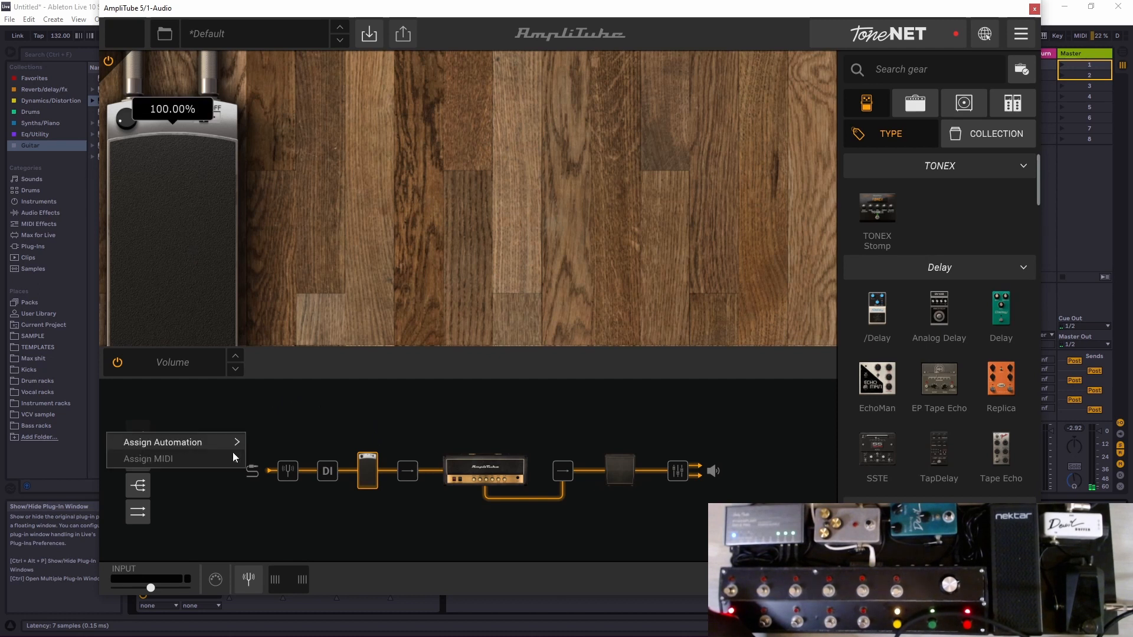
pyautogui.moveTo(163, 441)
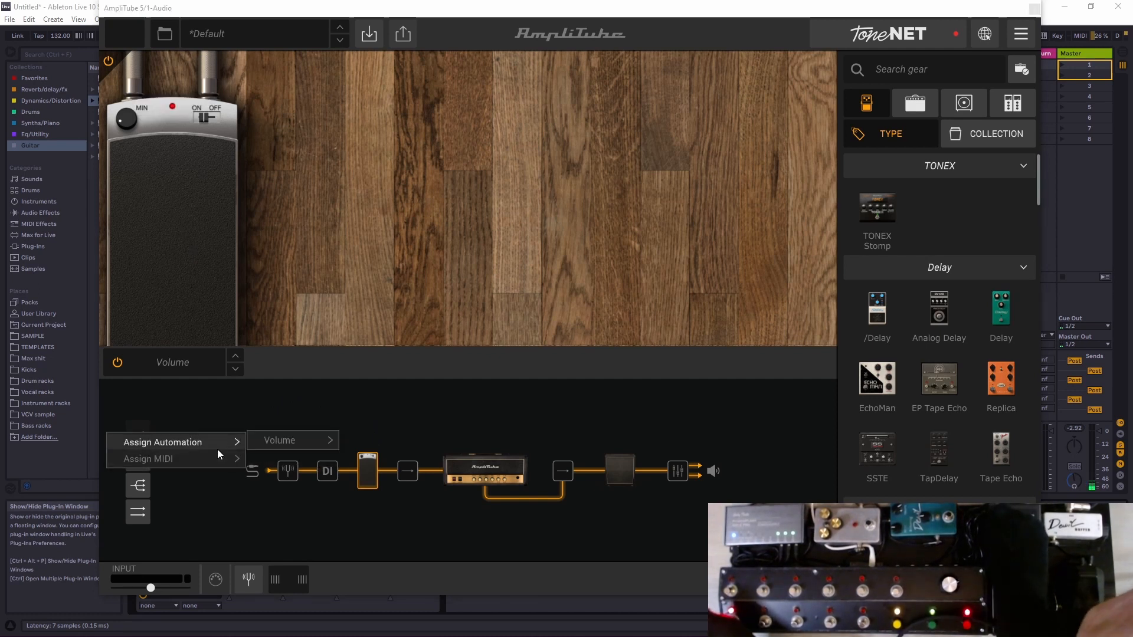
pyautogui.moveTo(253, 448)
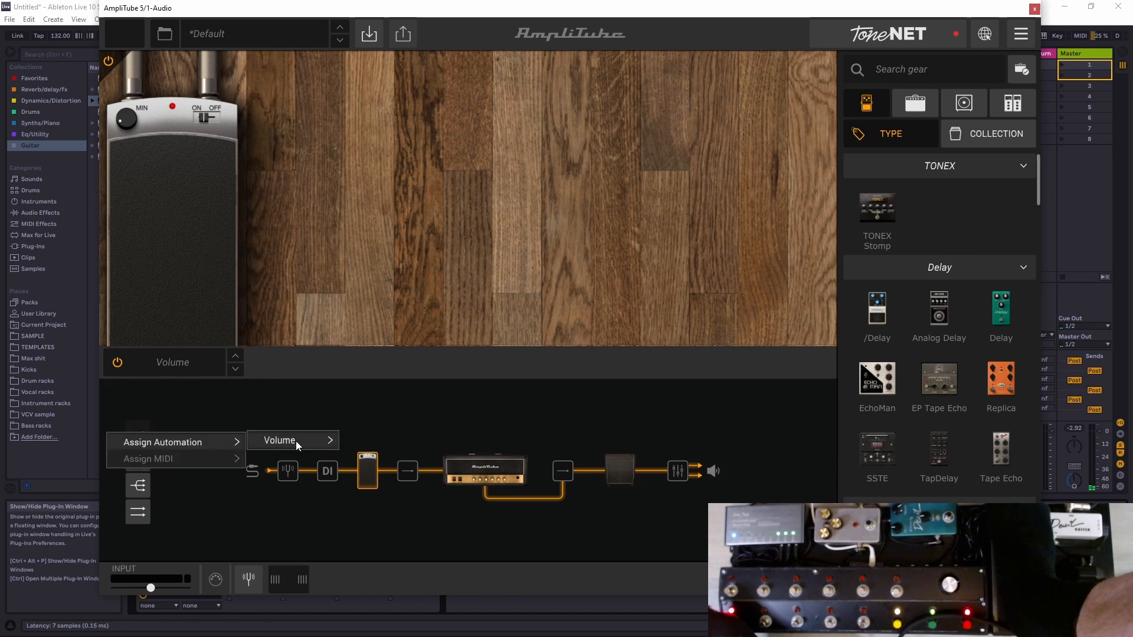
pyautogui.click(293, 440)
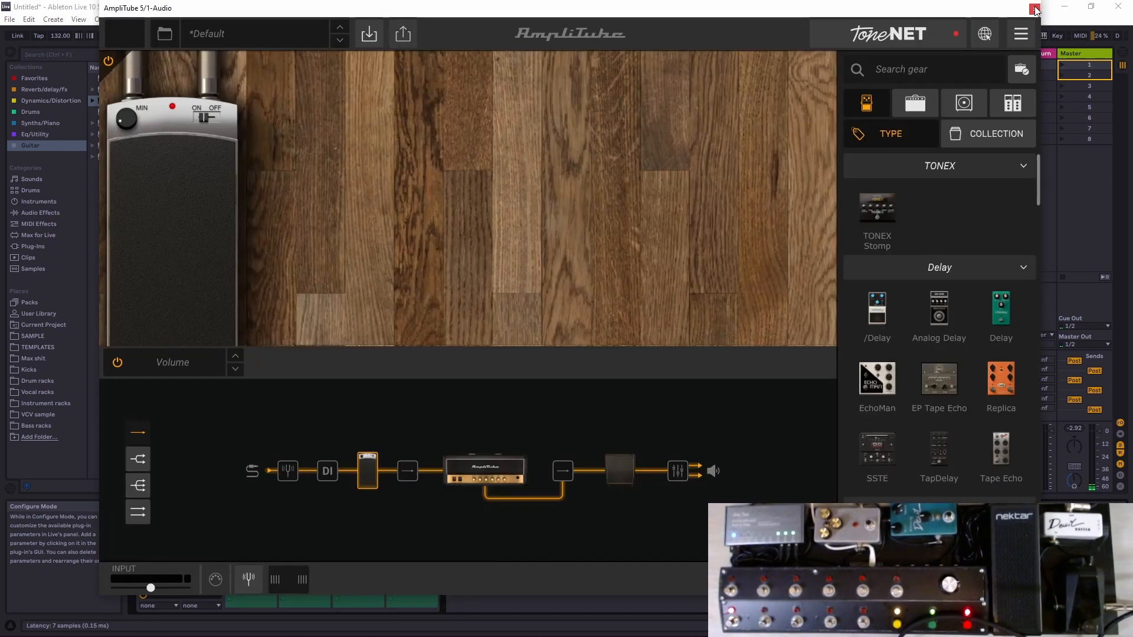
# Map Param 2 (pedal volume, 0–100 %) to expression-pedal CC 21, then show AmpliTube again
pyautogui.click(1035, 8)
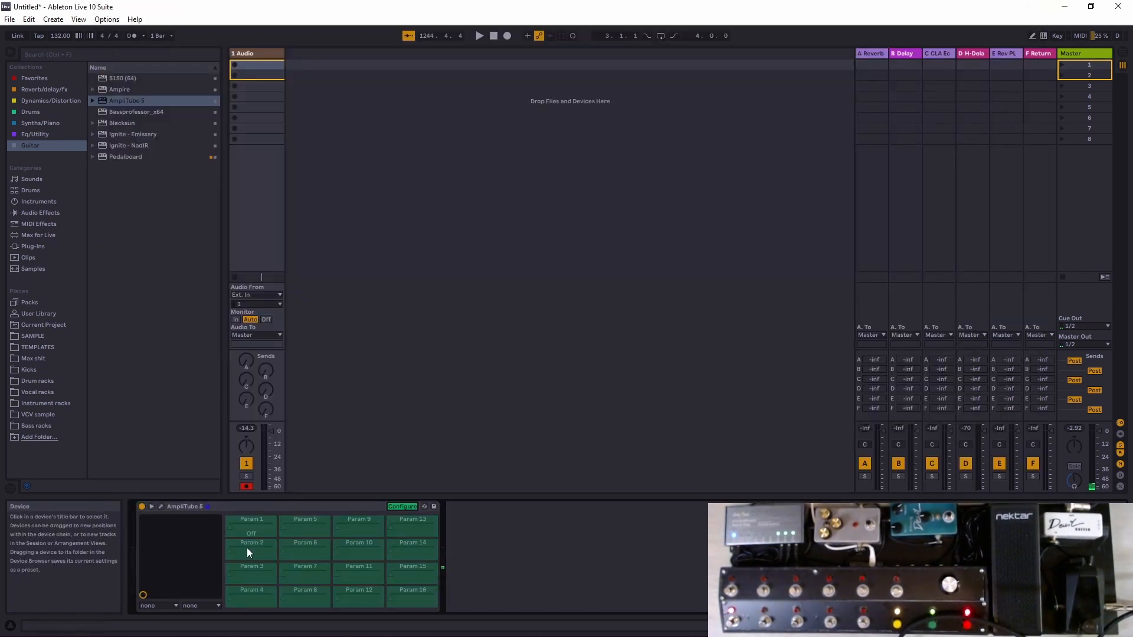
pyautogui.rightClick(250, 543)
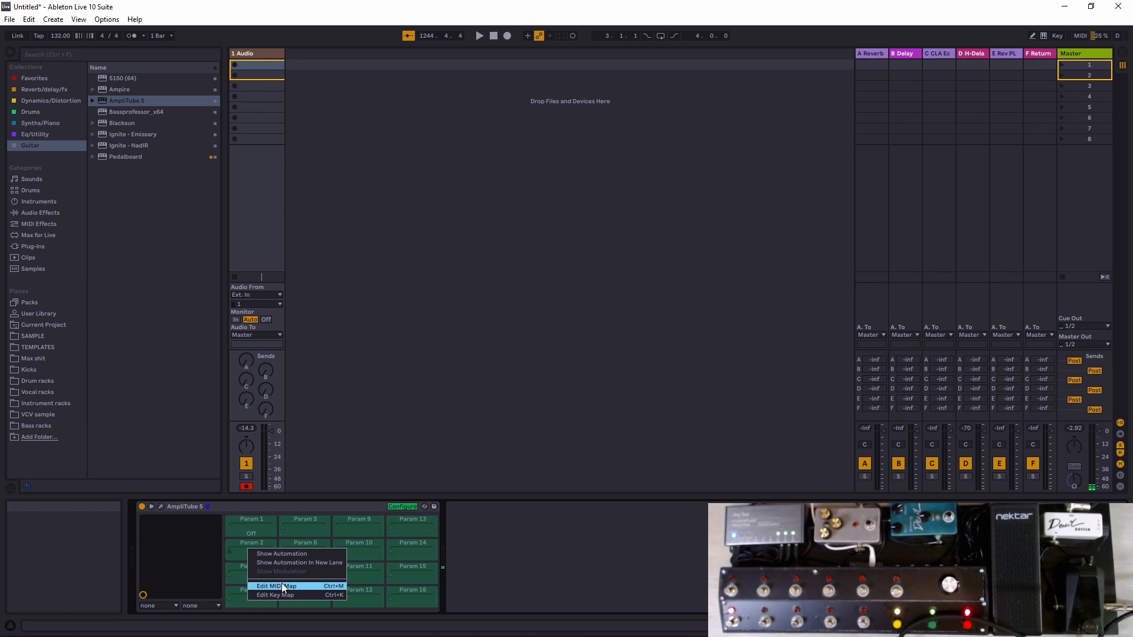
pyautogui.click(273, 585)
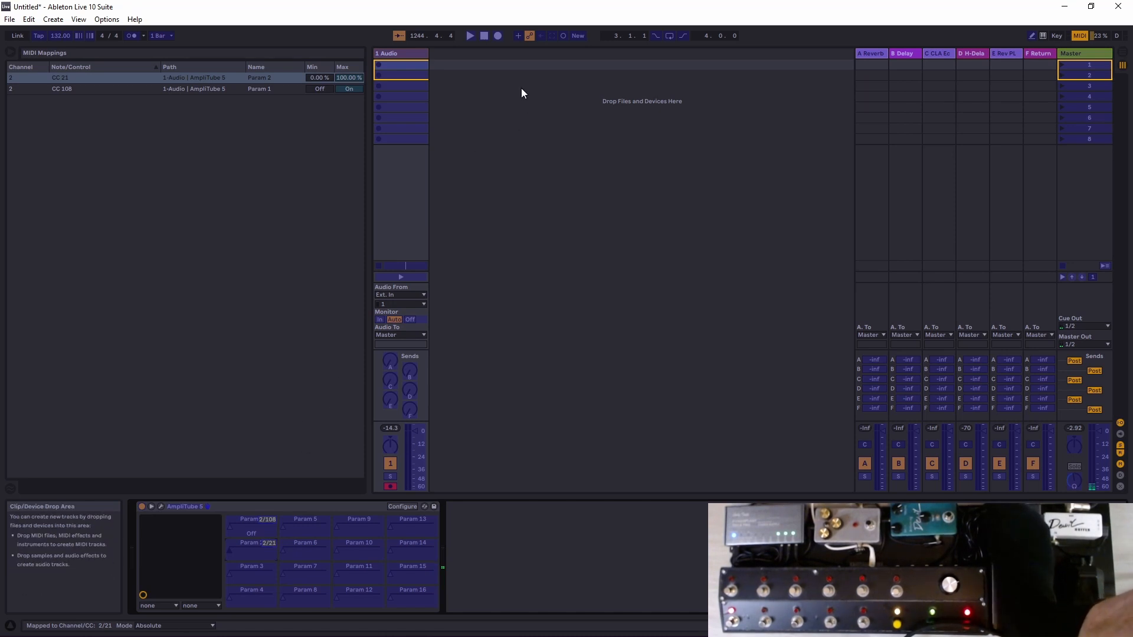
pyautogui.moveTo(1080, 36)
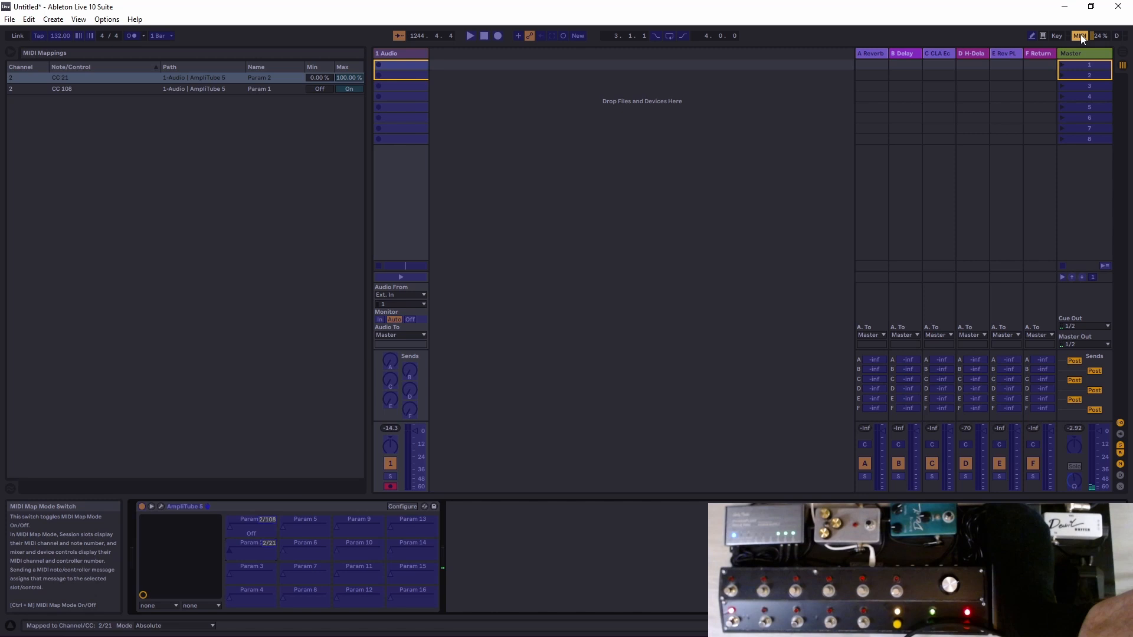
pyautogui.click(1081, 35)
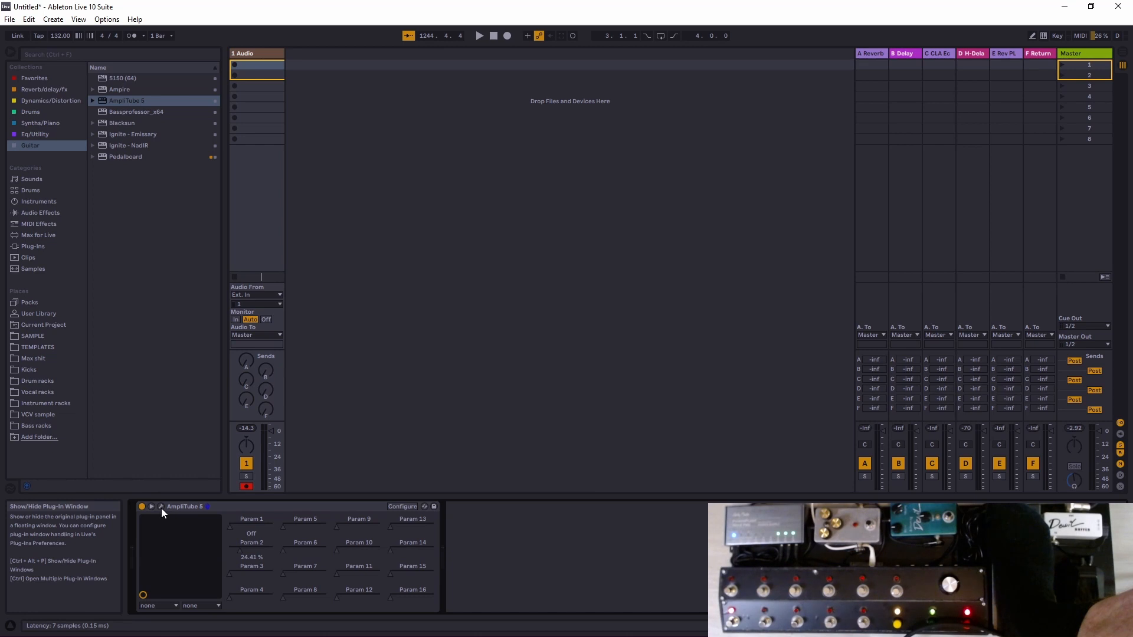
pyautogui.click(141, 507)
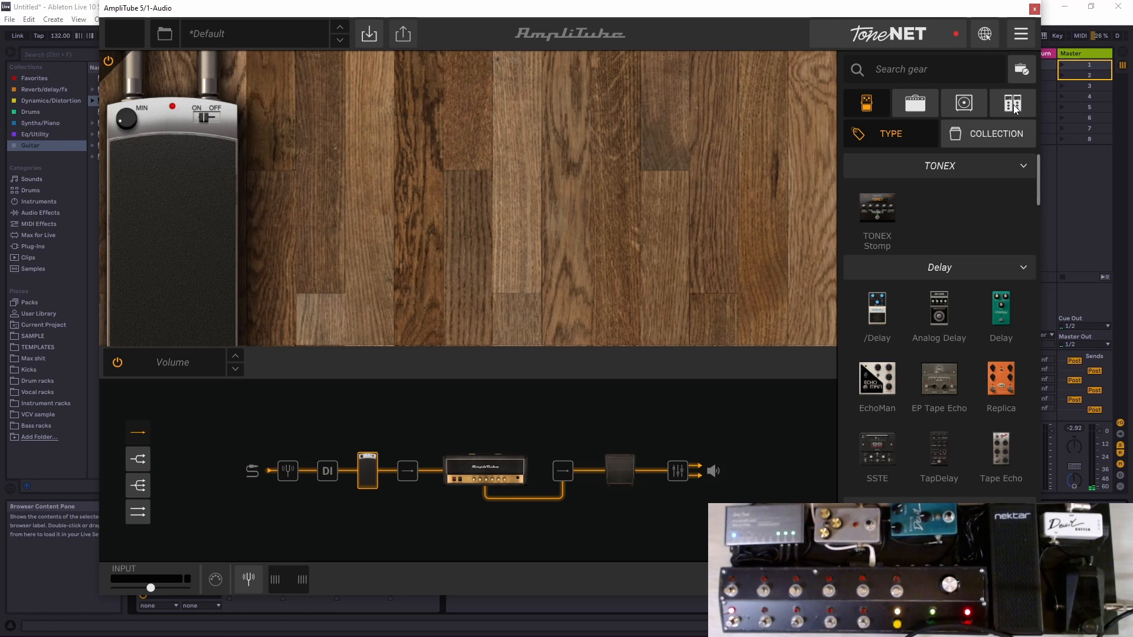
pyautogui.moveTo(929, 177)
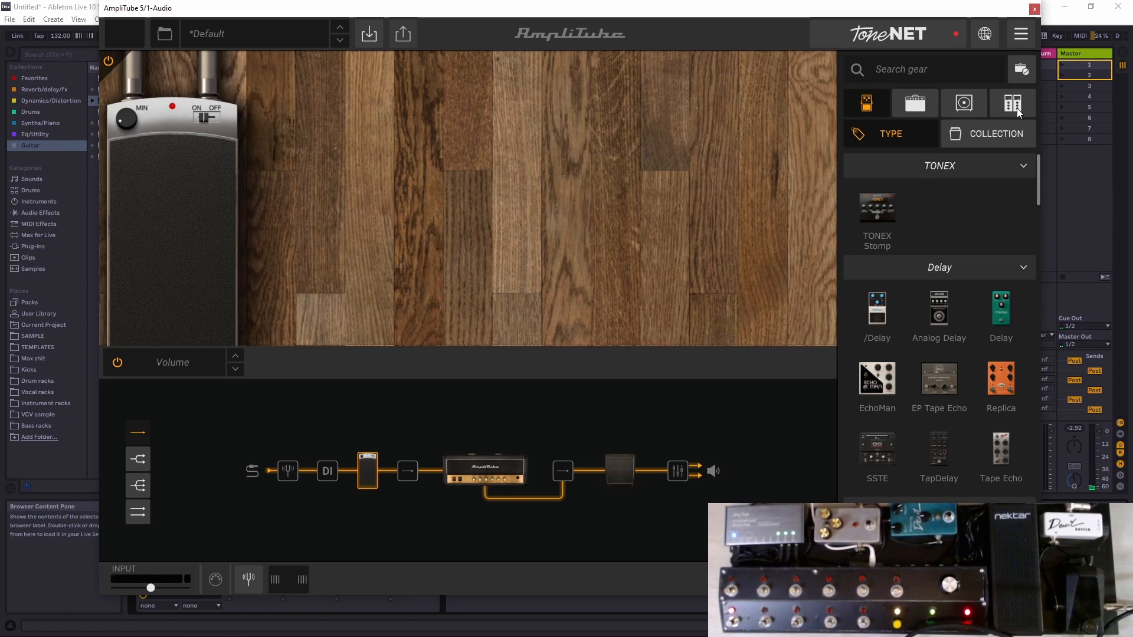
# Add Rack Master Bypass to Param 3 in AmpliTube's Automation settings
pyautogui.click(1013, 103)
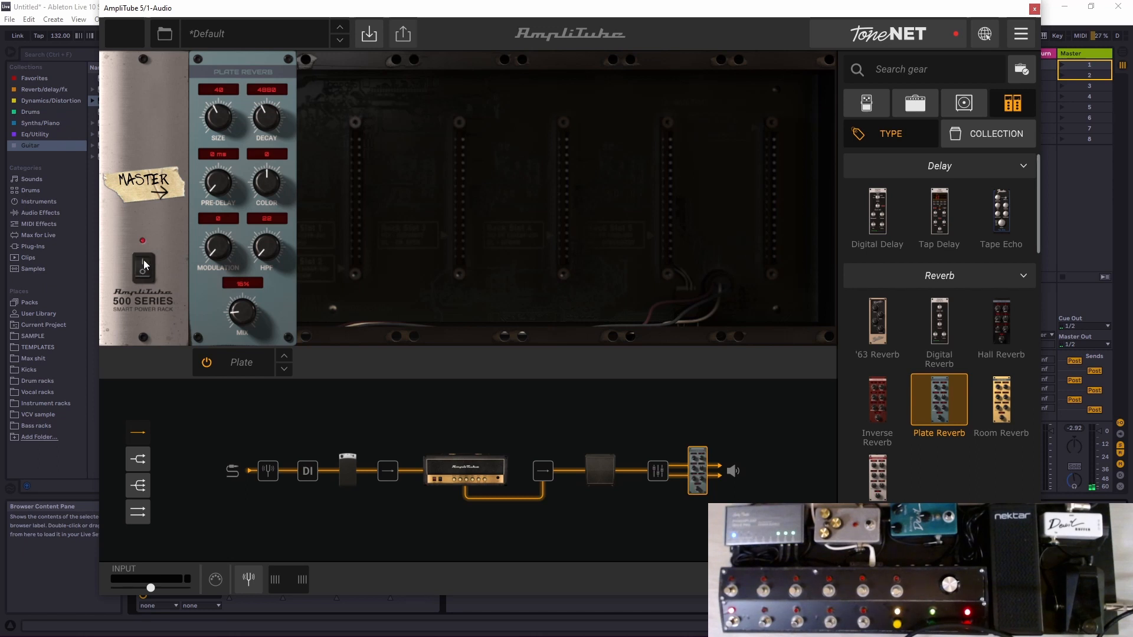
pyautogui.click(142, 266)
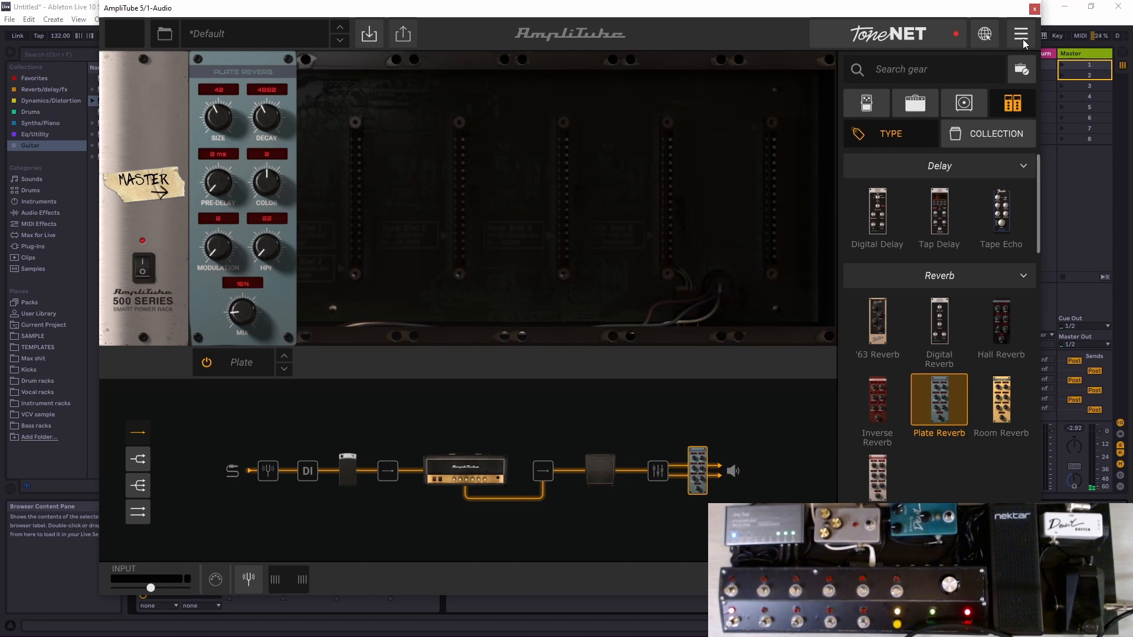
pyautogui.click(1020, 34)
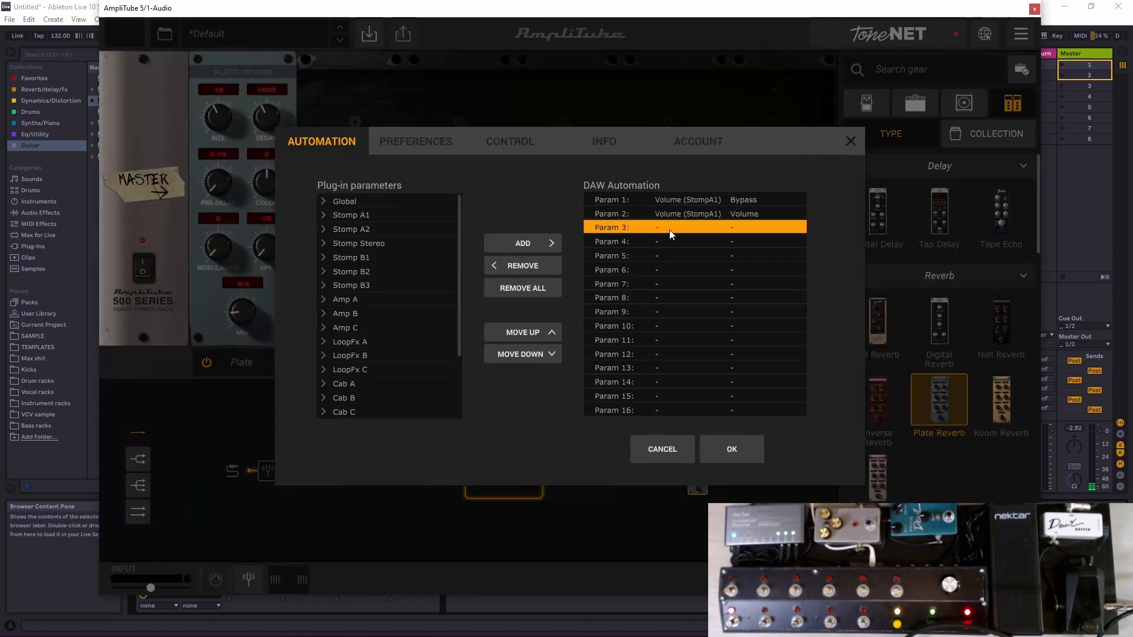
pyautogui.moveTo(640, 232)
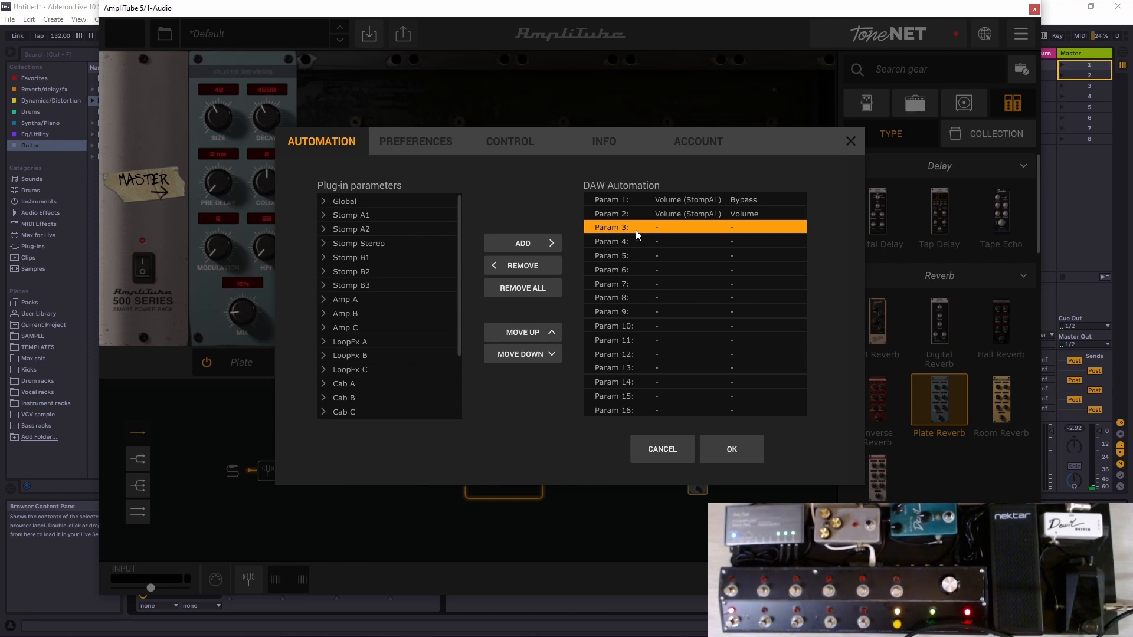
pyautogui.moveTo(389, 268)
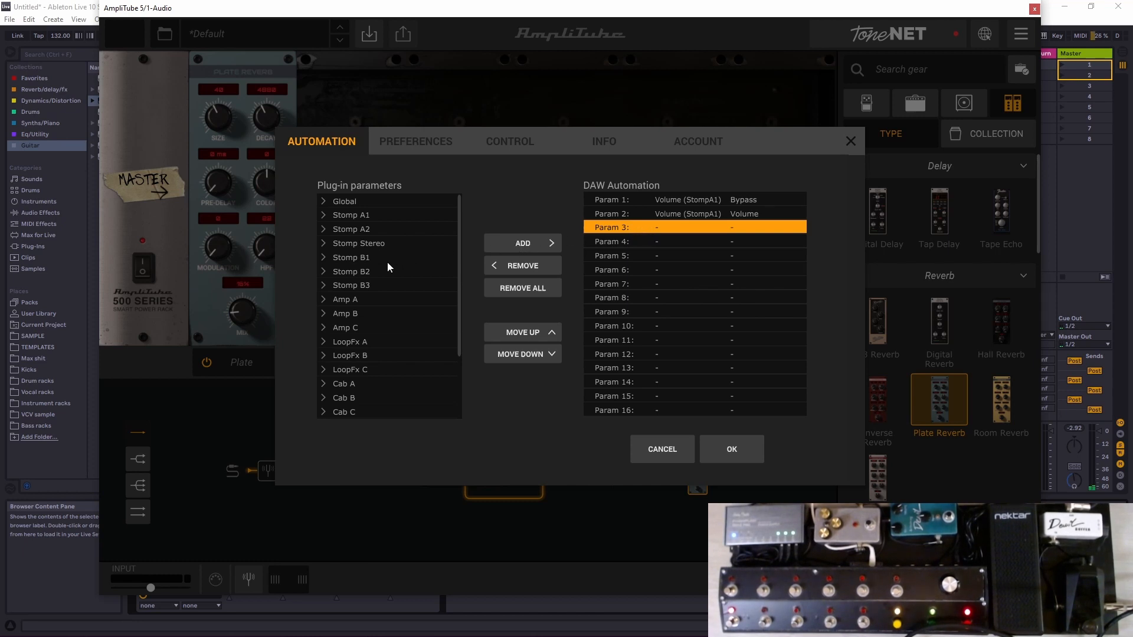
pyautogui.moveTo(252, 251)
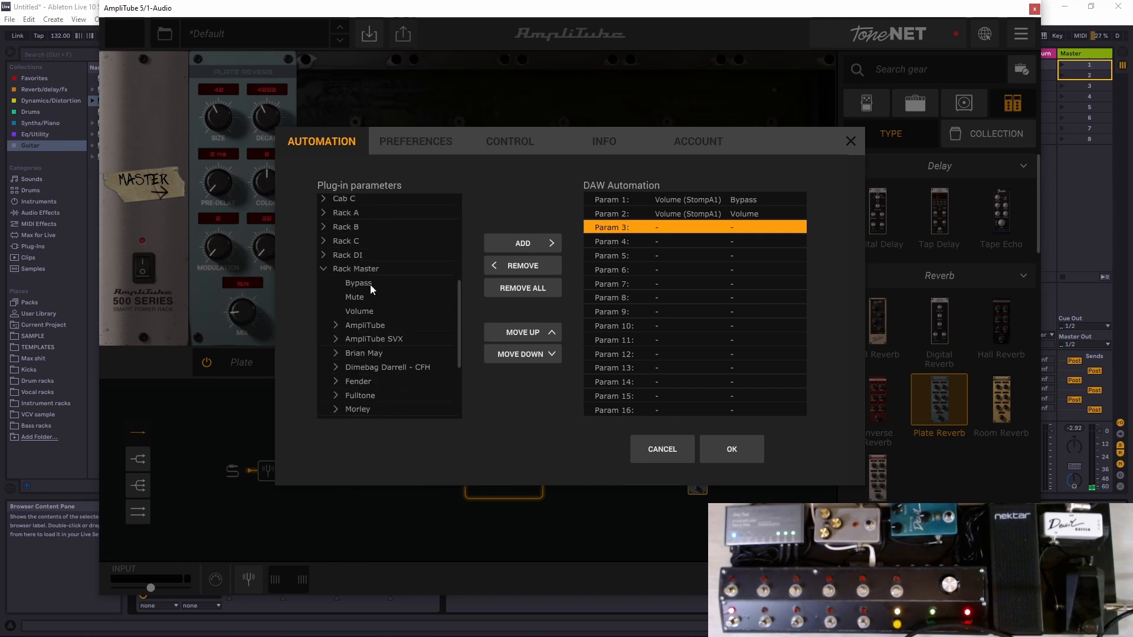
pyautogui.click(359, 282)
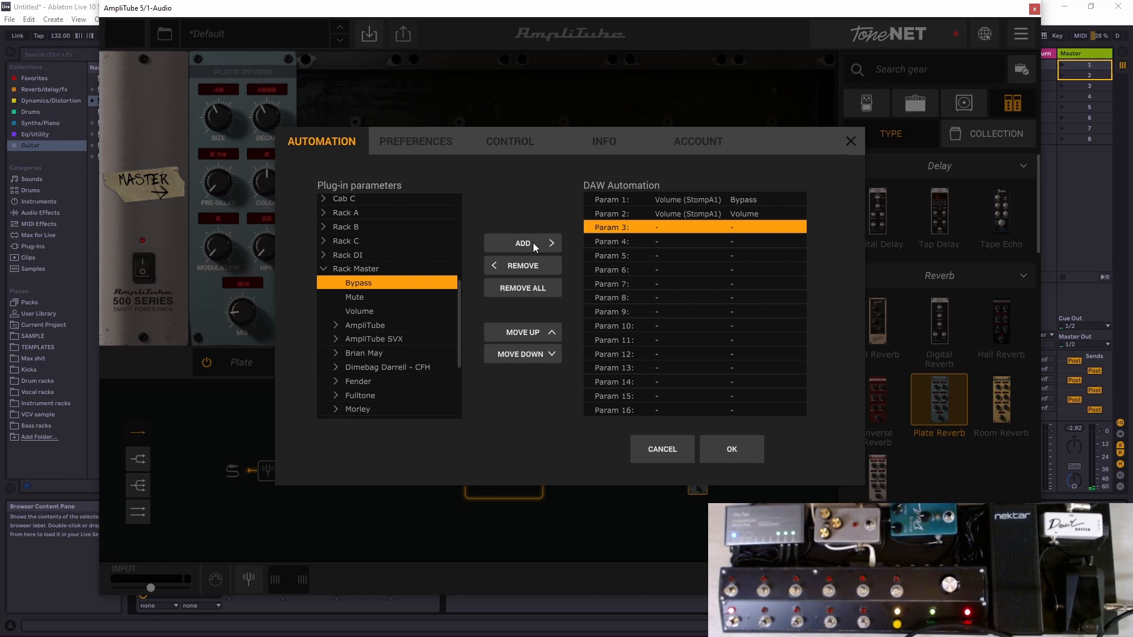
pyautogui.click(523, 243)
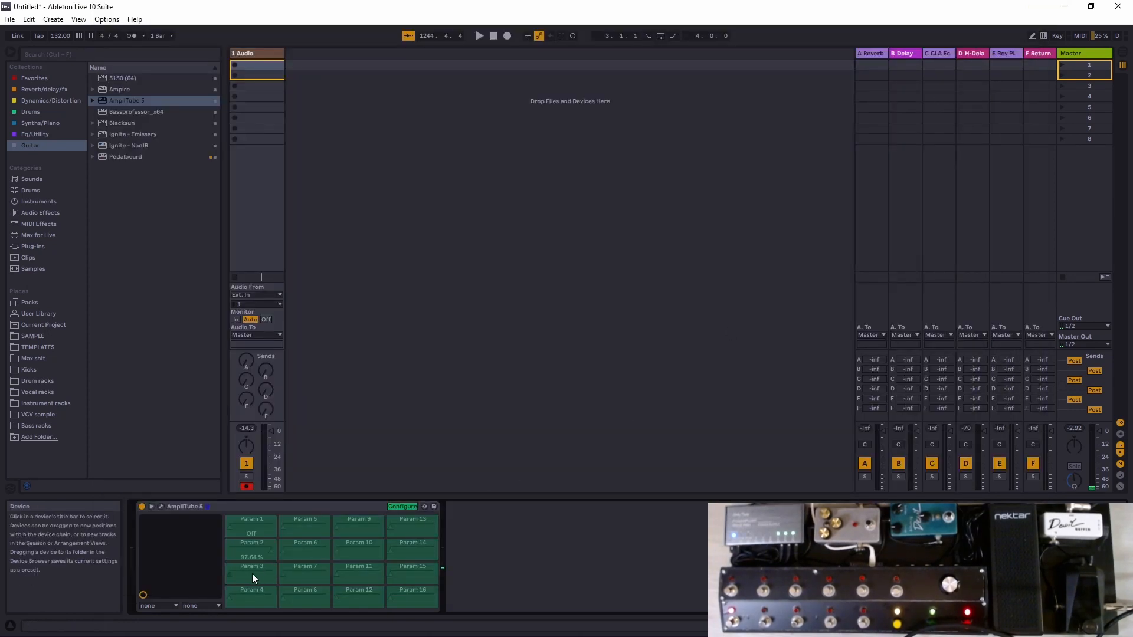
# Map the AmpliTube device's Param 3 to foot-controller CC 107 in MIDI Map Mode
pyautogui.click(1080, 35)
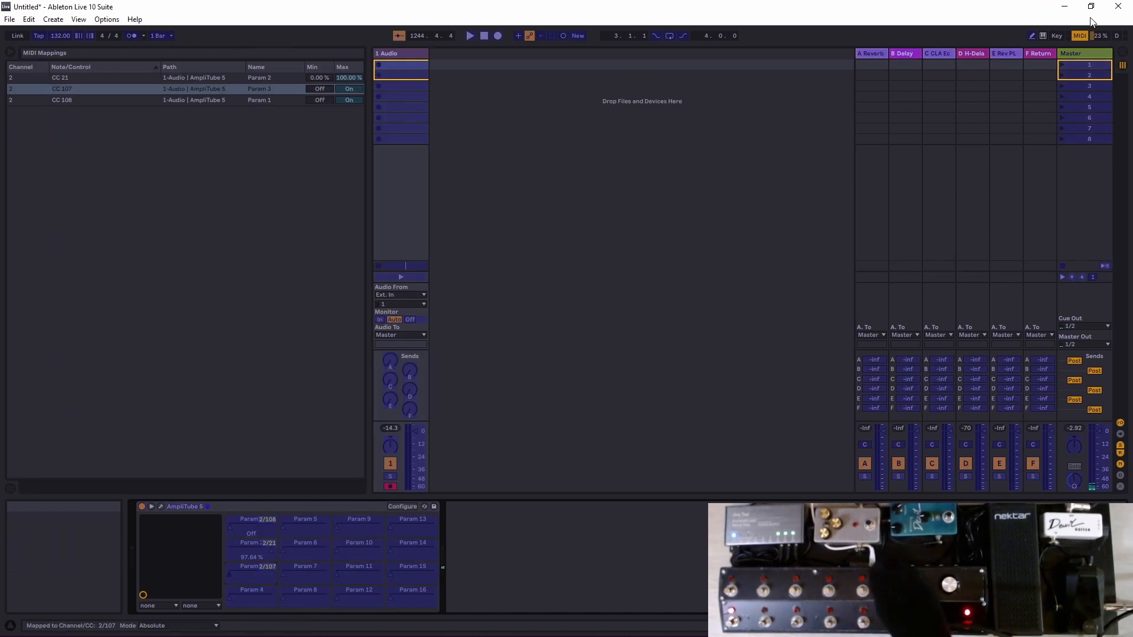
pyautogui.click(1082, 35)
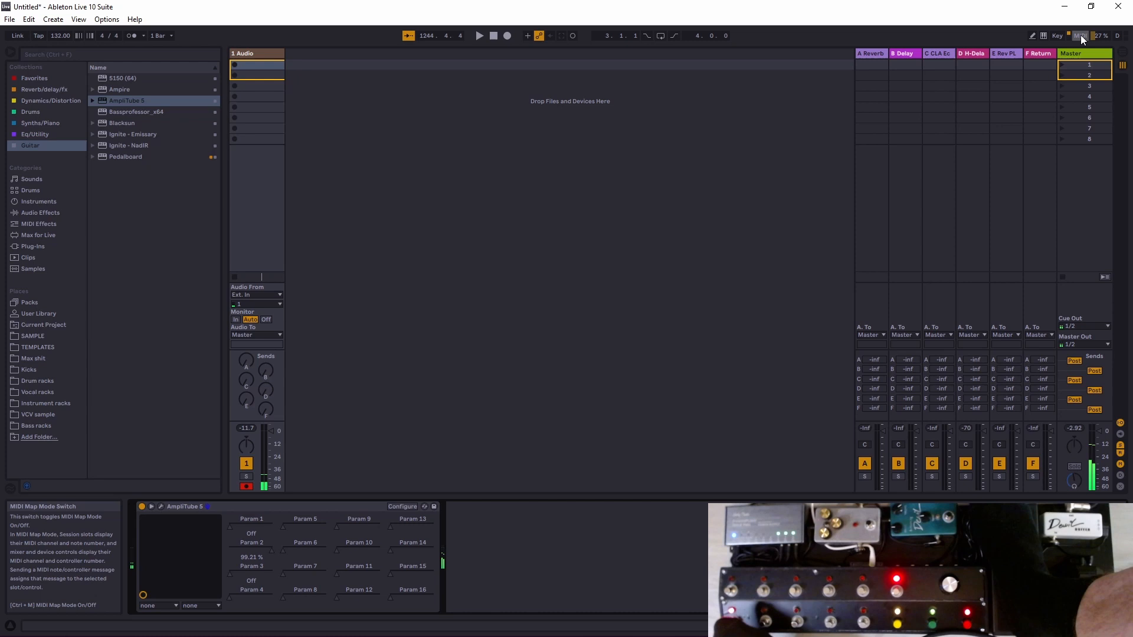
pyautogui.click(1082, 35)
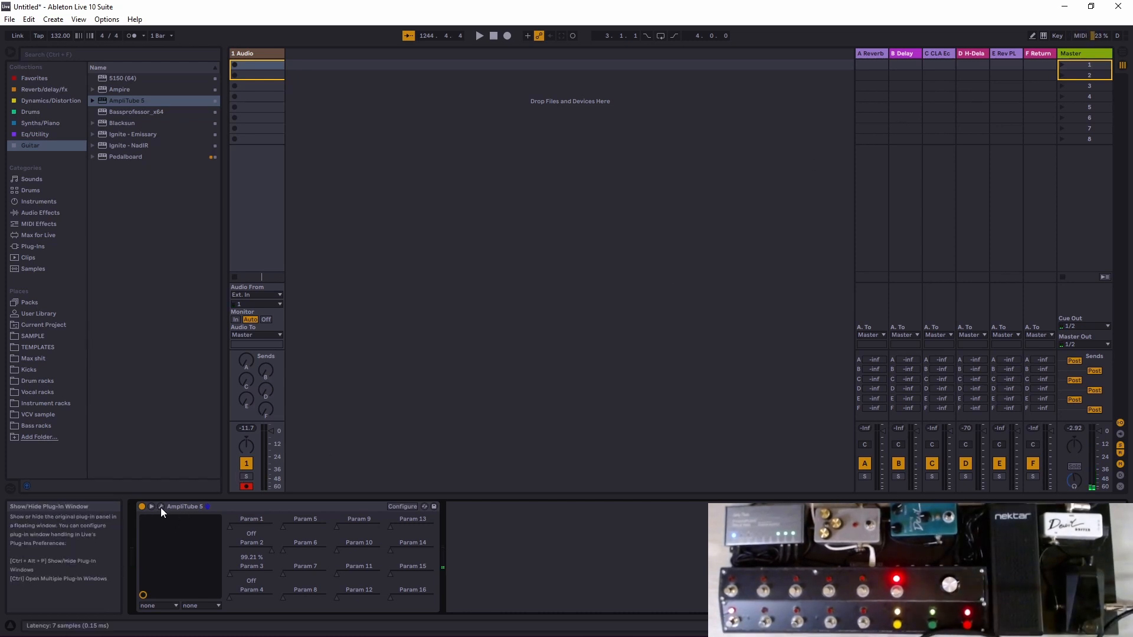
# Place an OverScream pedal before the amp and start assigning its bypass to Param 4
pyautogui.click(151, 507)
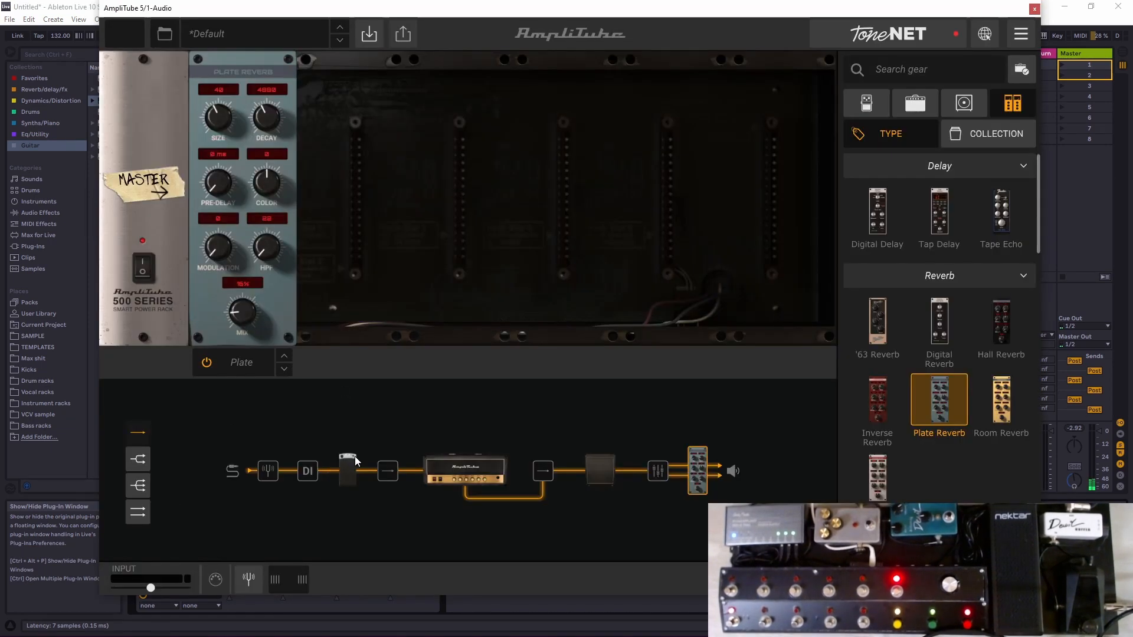
pyautogui.moveTo(626, 39)
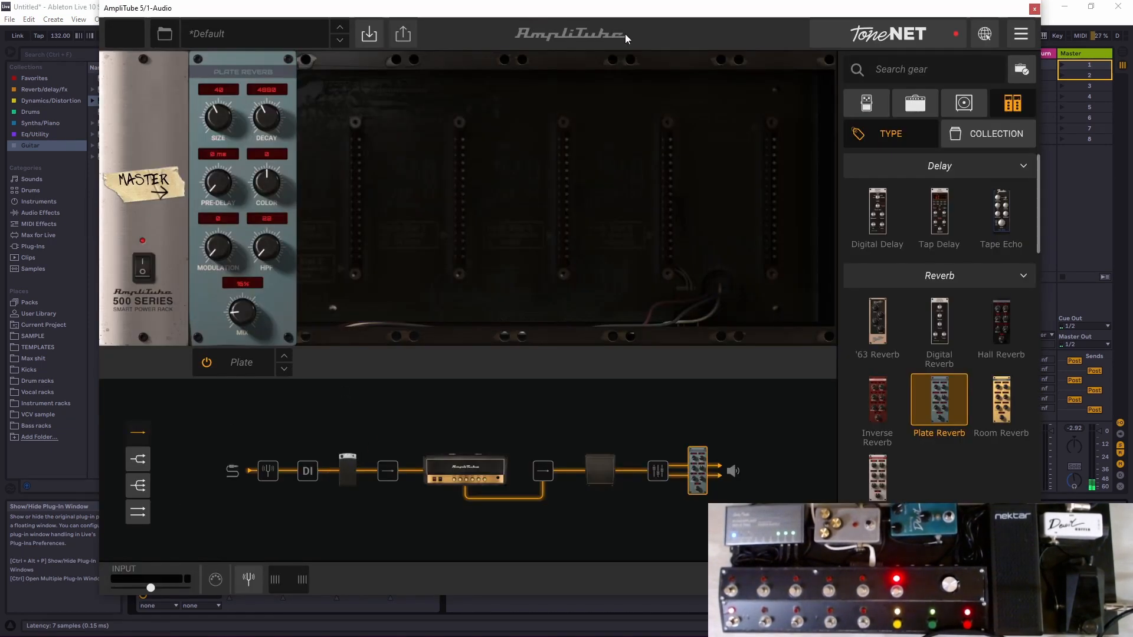
pyautogui.click(865, 103)
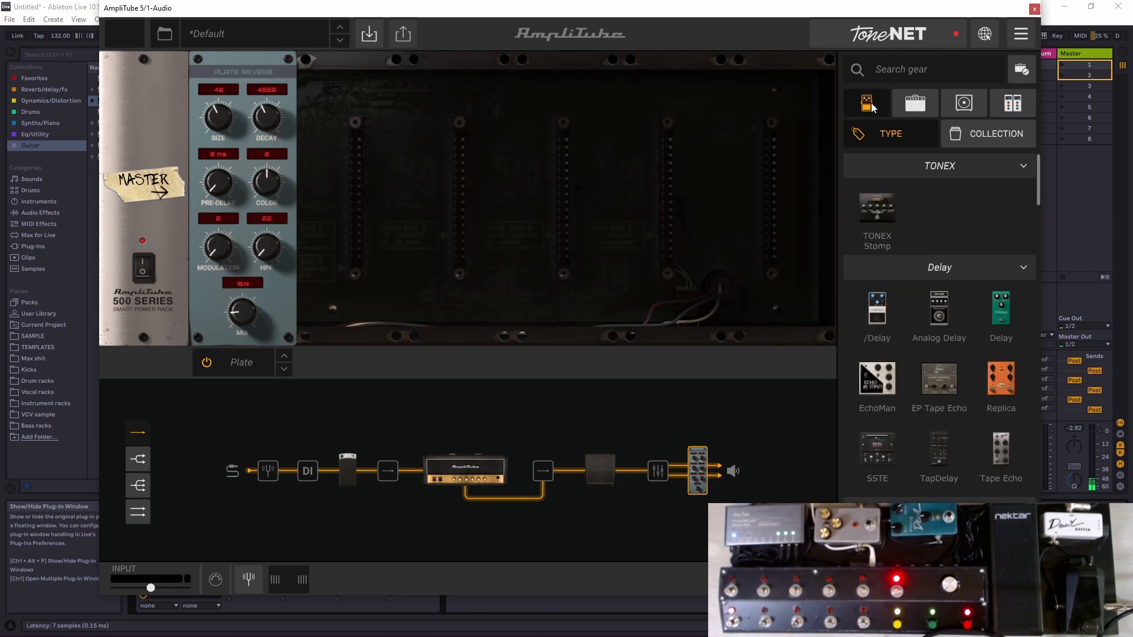
pyautogui.moveTo(903, 372)
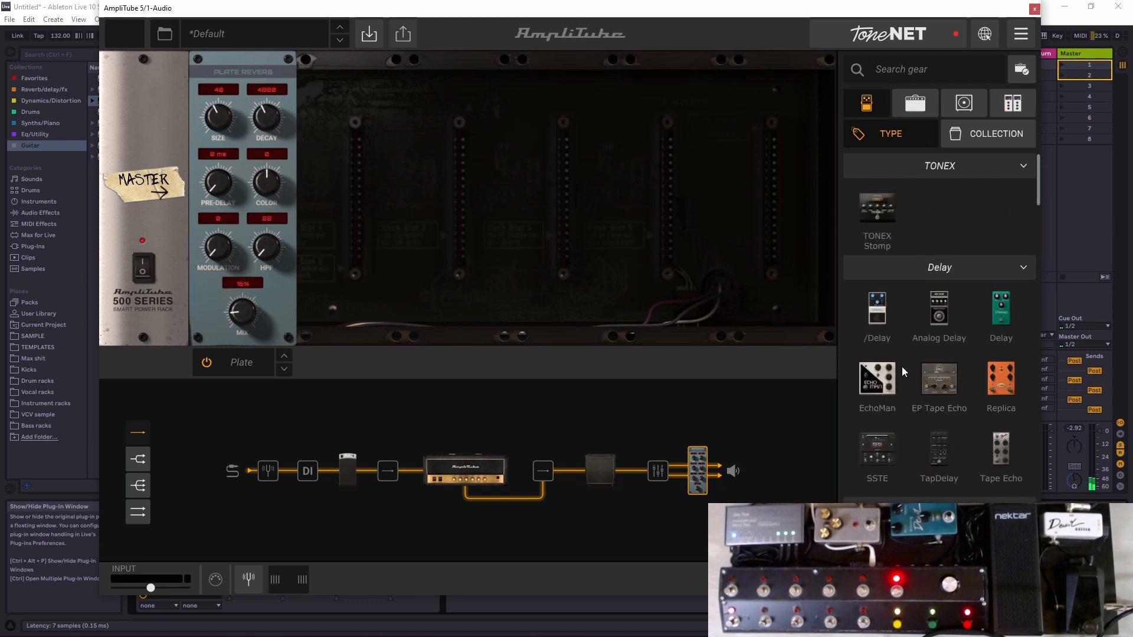
pyautogui.scroll(-3)
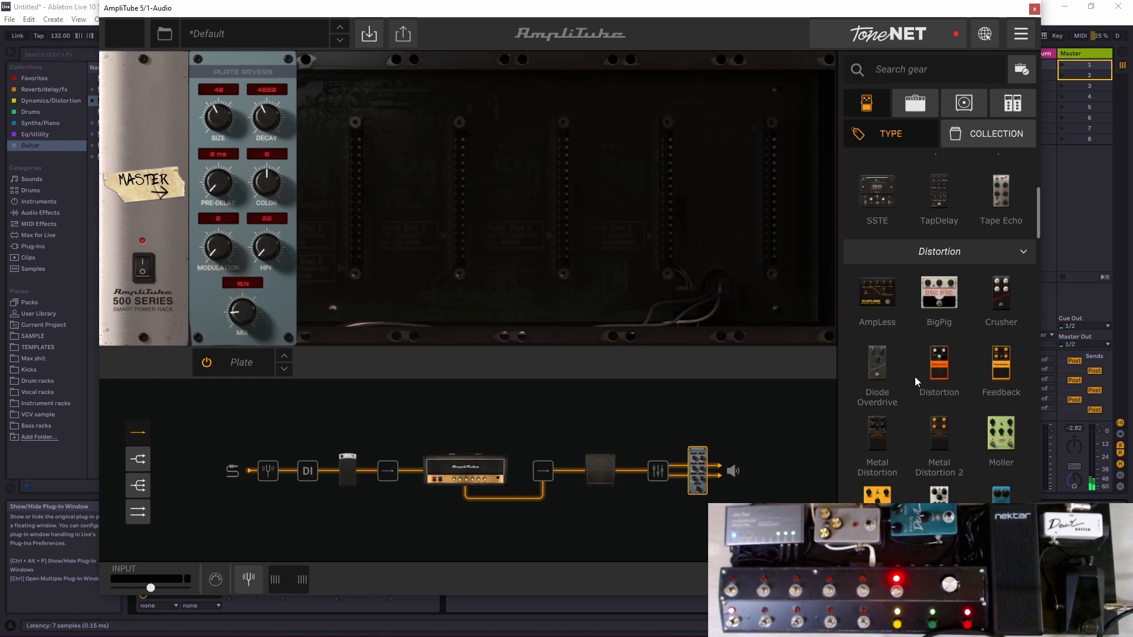
pyautogui.scroll(-3)
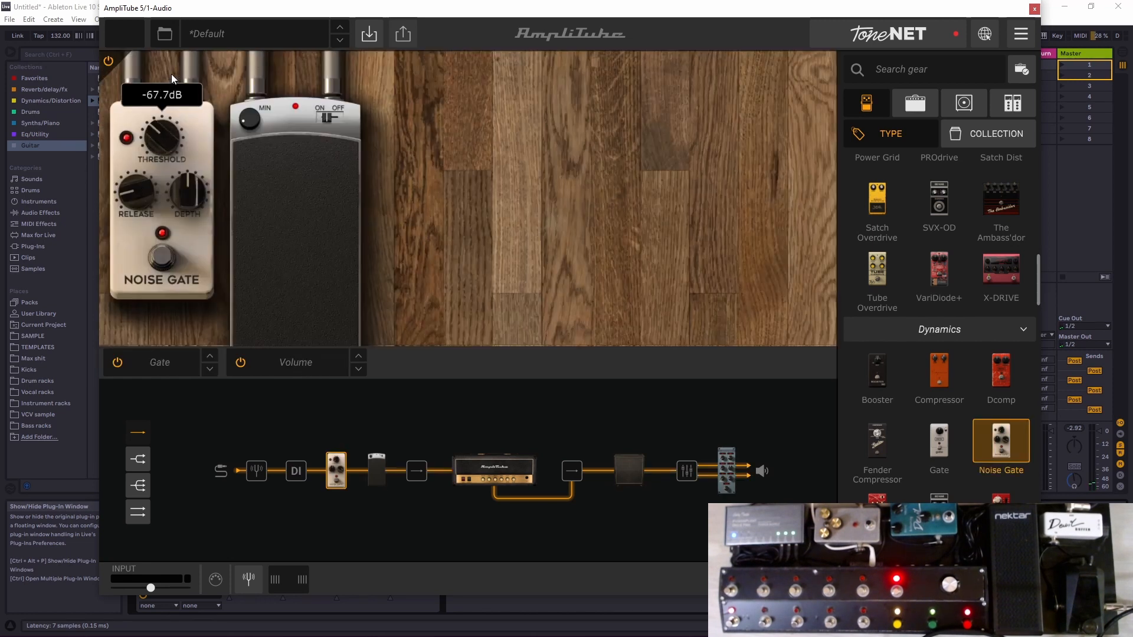
pyautogui.scroll(-3)
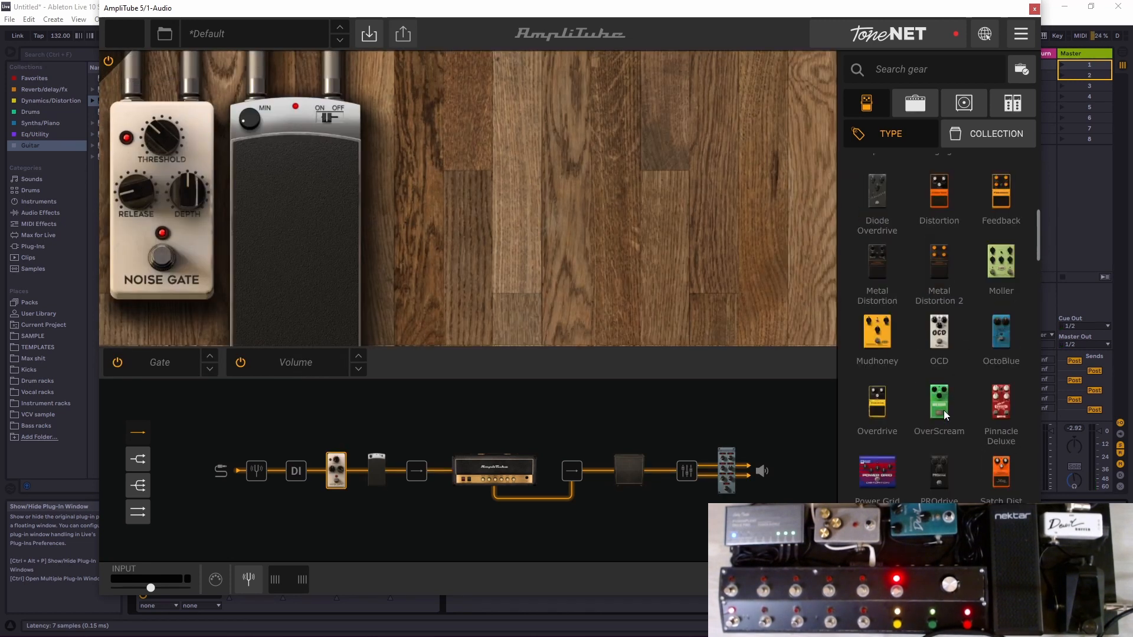
pyautogui.moveTo(938, 403); pyautogui.dragTo(453, 471)
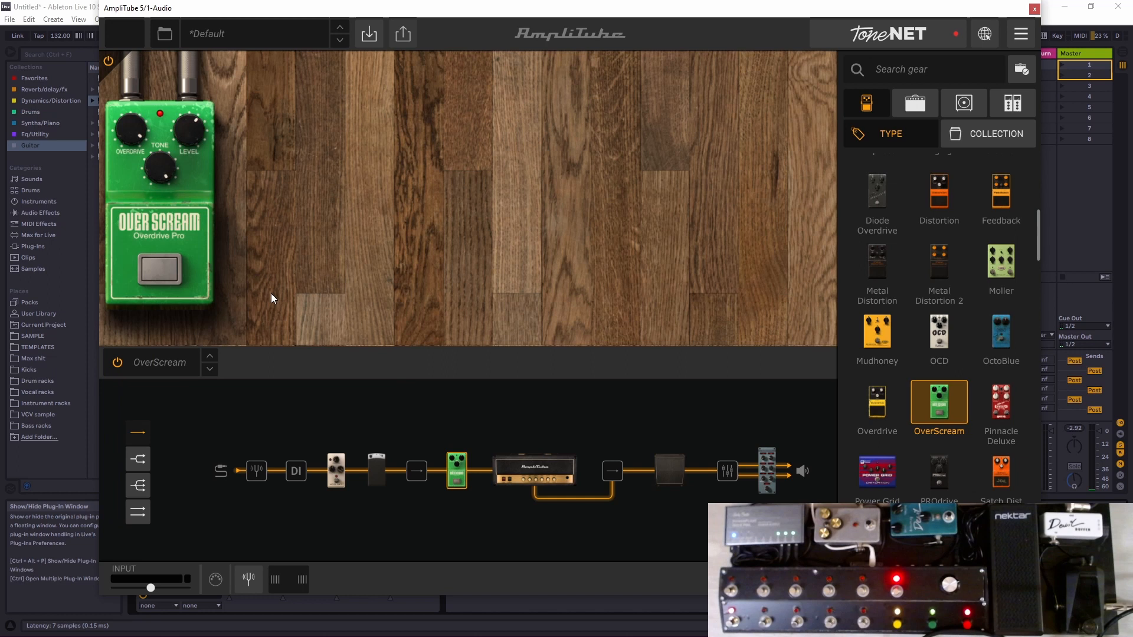
pyautogui.rightClick(160, 268)
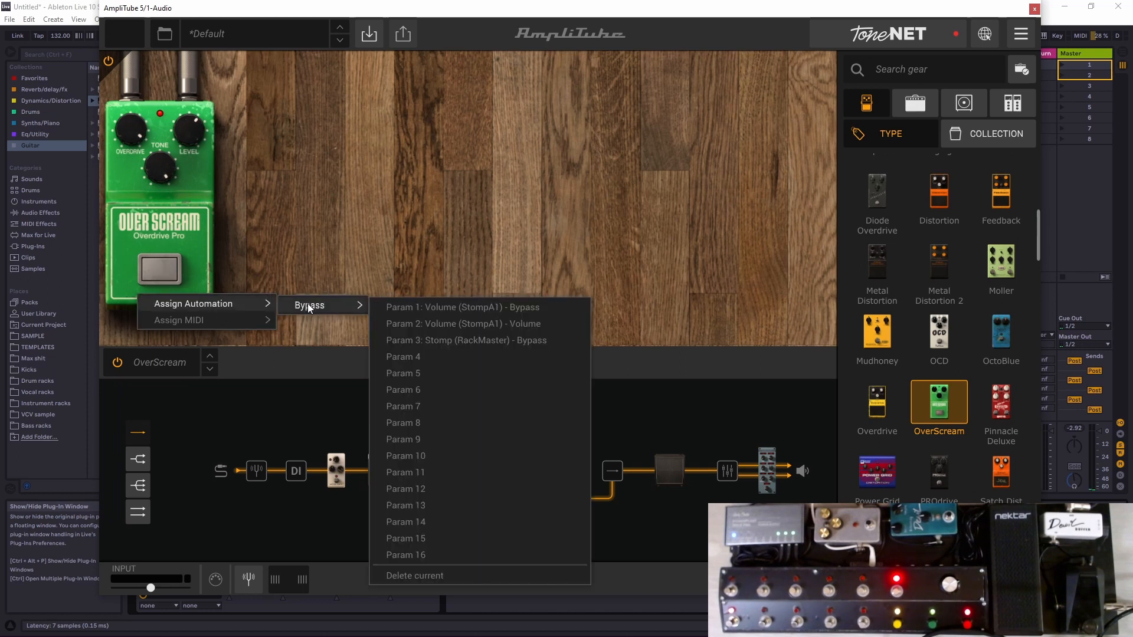
pyautogui.moveTo(404, 356)
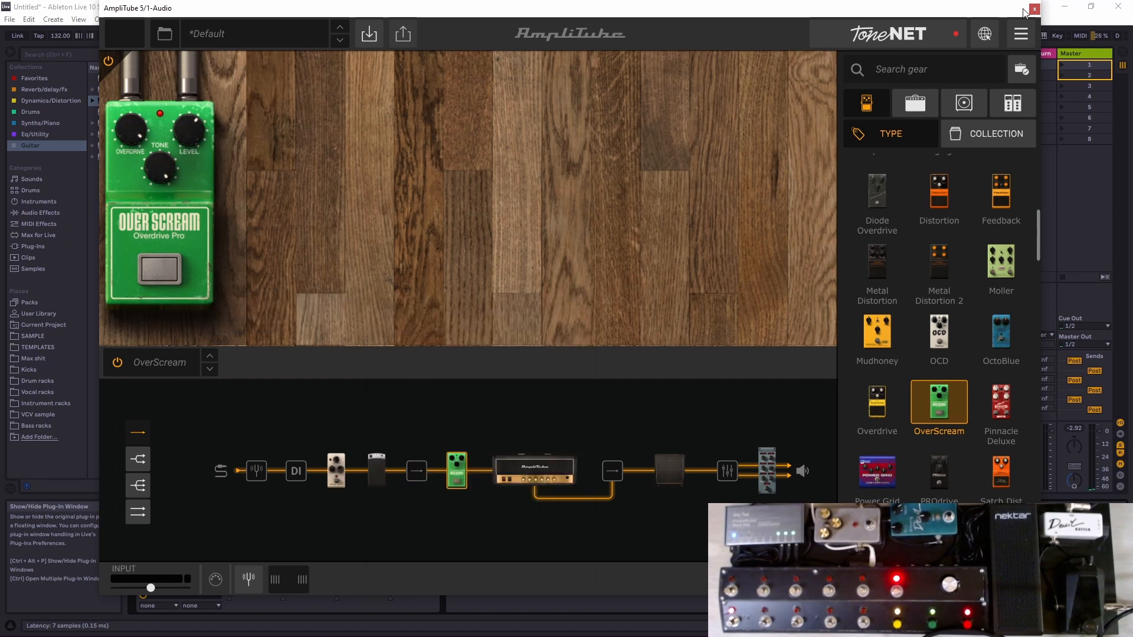
# Map the AmpliTube device's Param 4 bypass to a foot-controller CC button
pyautogui.click(1034, 8)
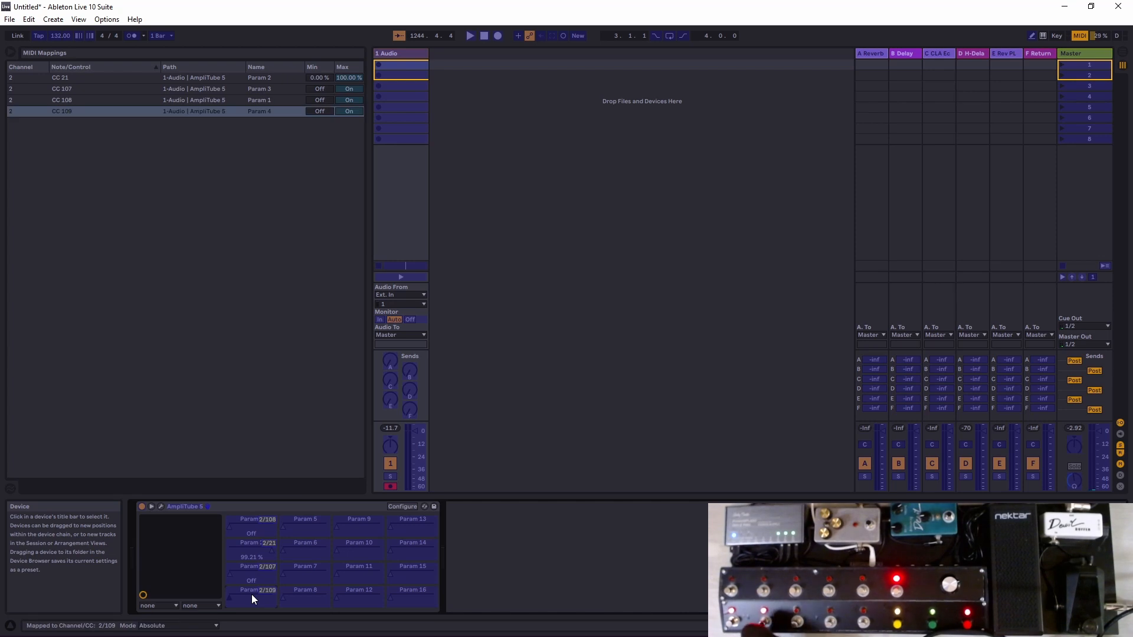
pyautogui.moveTo(385, 517)
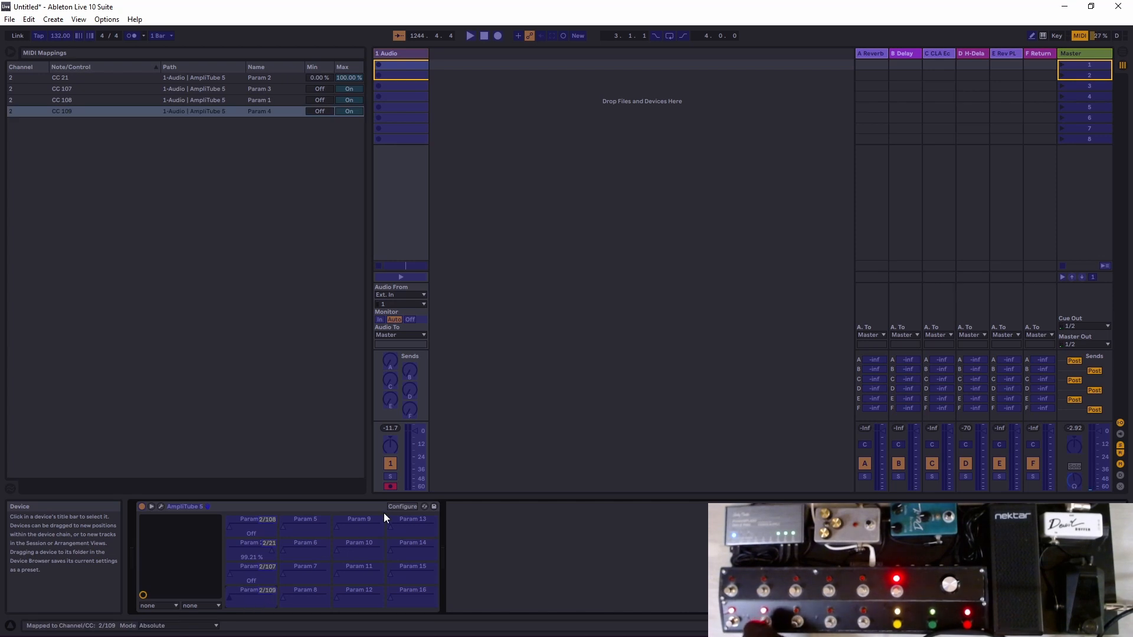
pyautogui.moveTo(1080, 35)
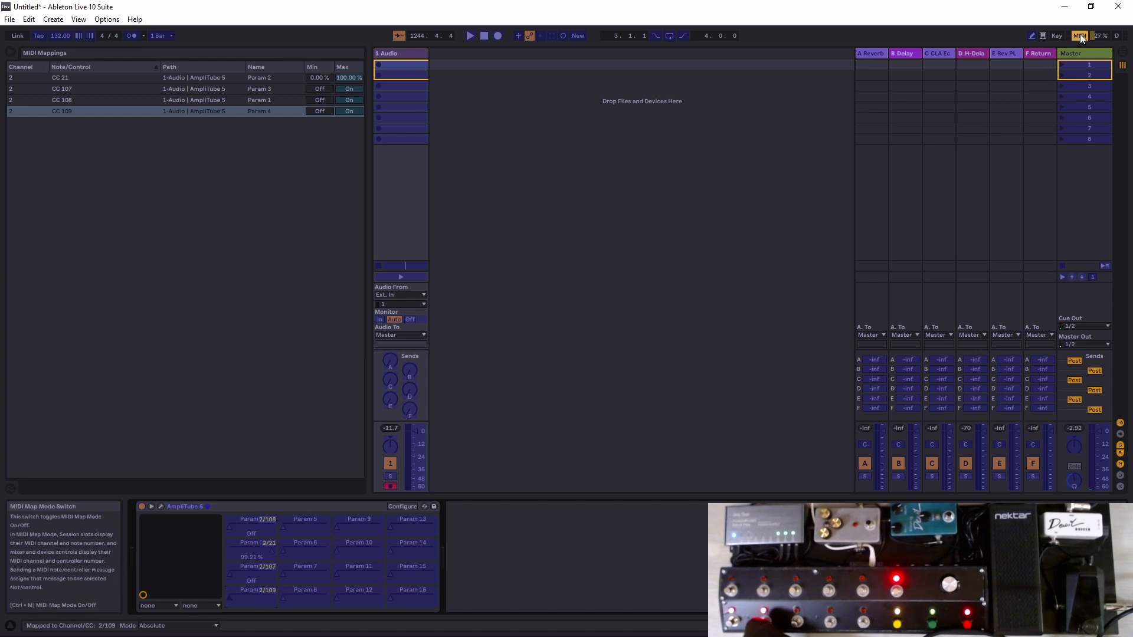
pyautogui.click(1080, 35)
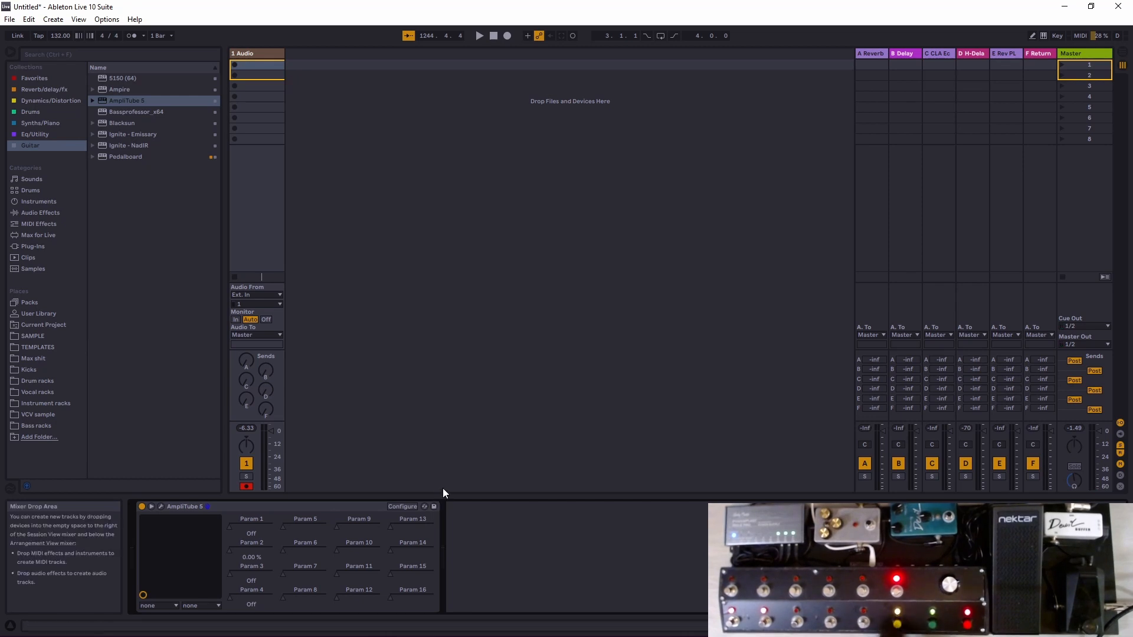
pyautogui.moveTo(445, 482)
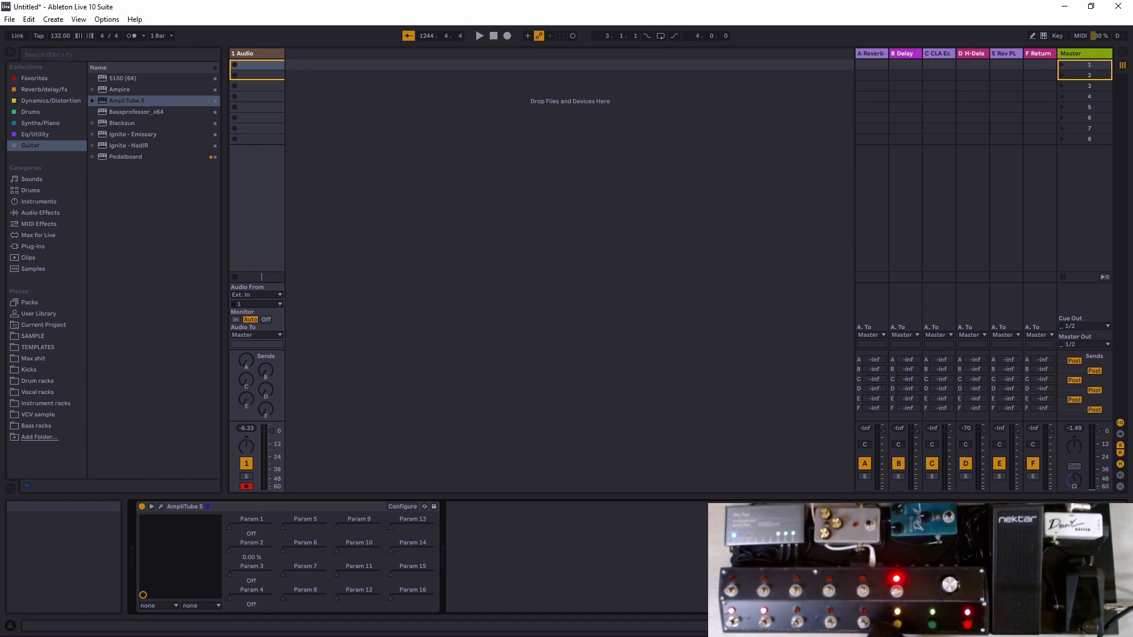
pyautogui.click(493, 36)
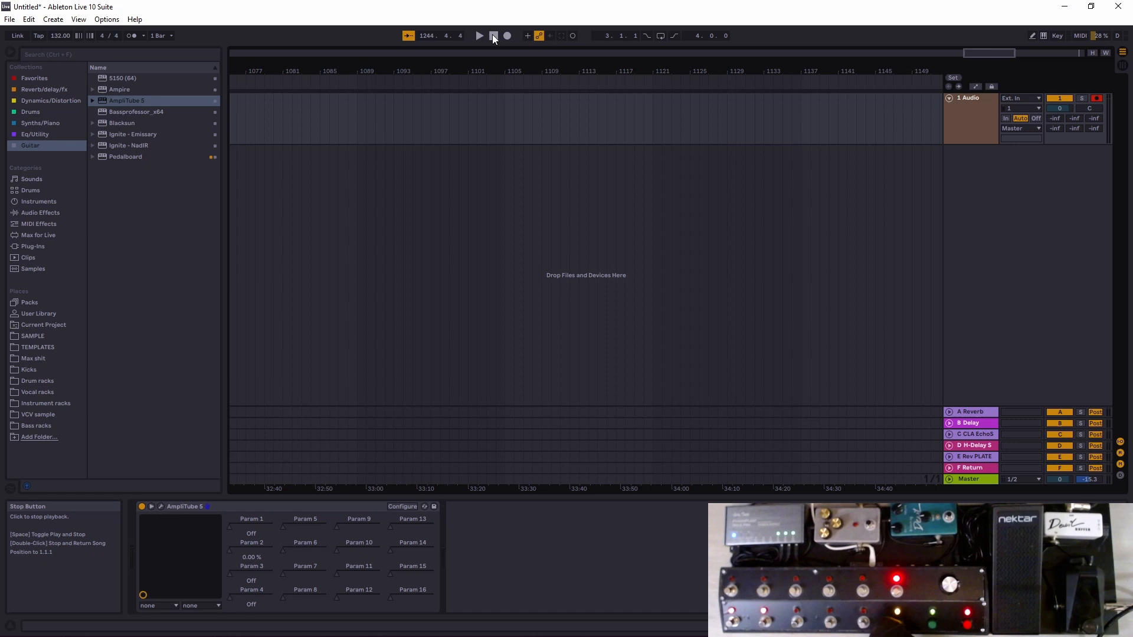
pyautogui.rightClick(528, 35)
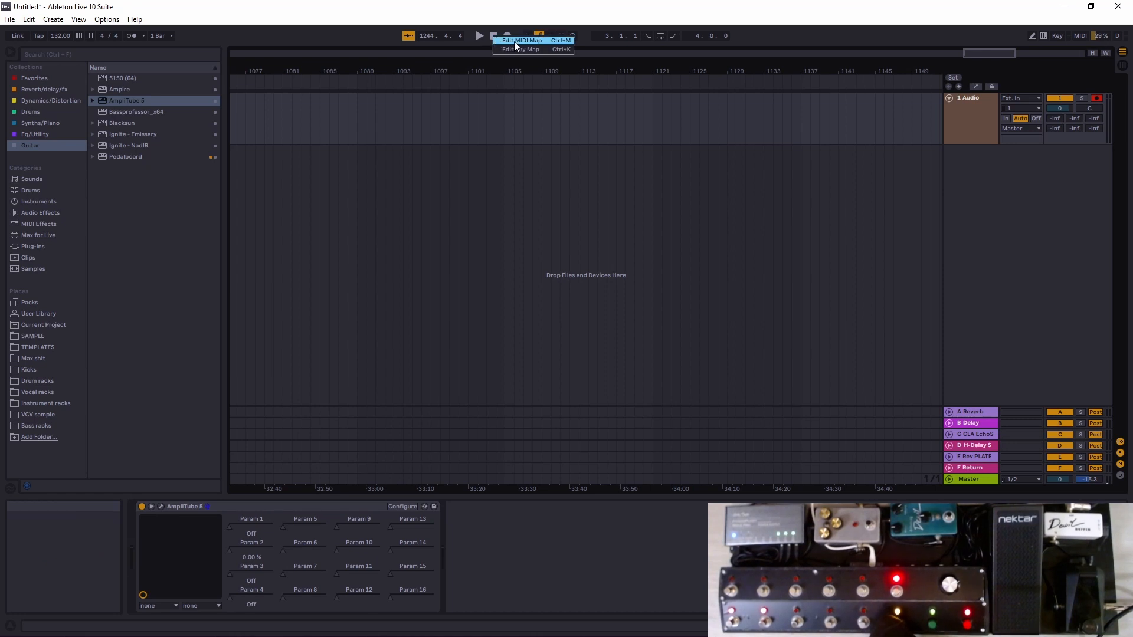
pyautogui.click(520, 40)
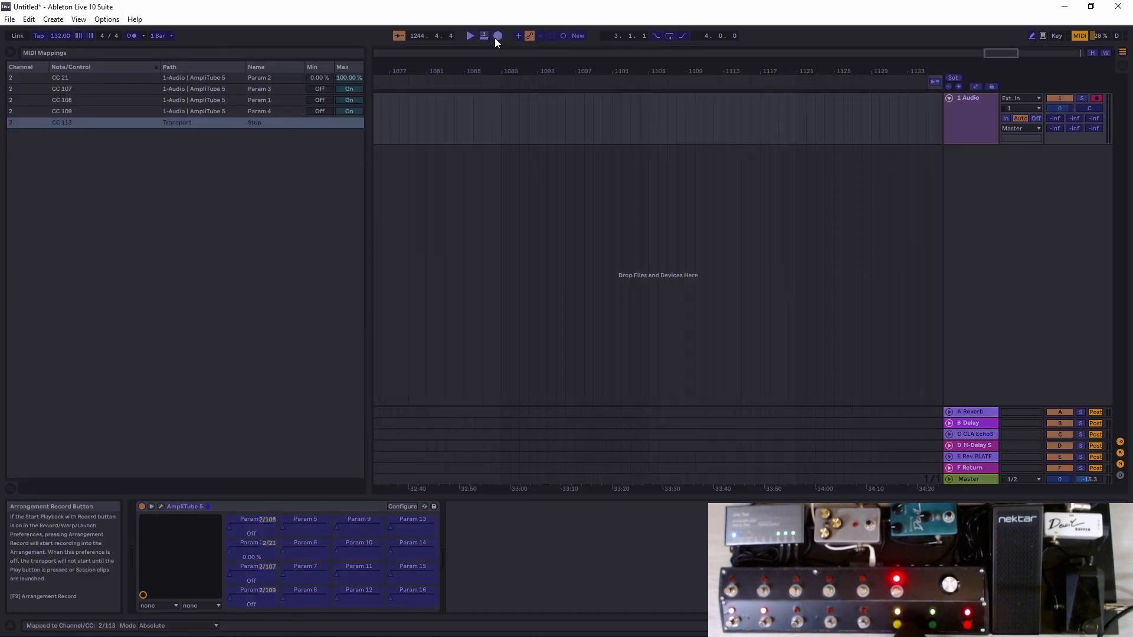
pyautogui.click(1080, 36)
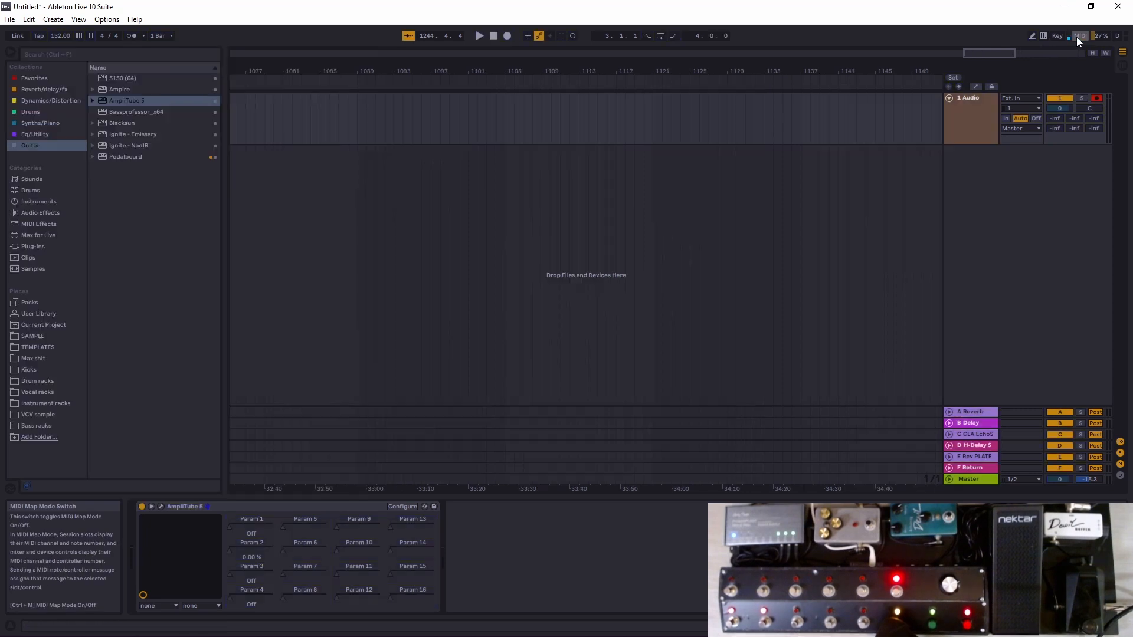
pyautogui.click(1080, 36)
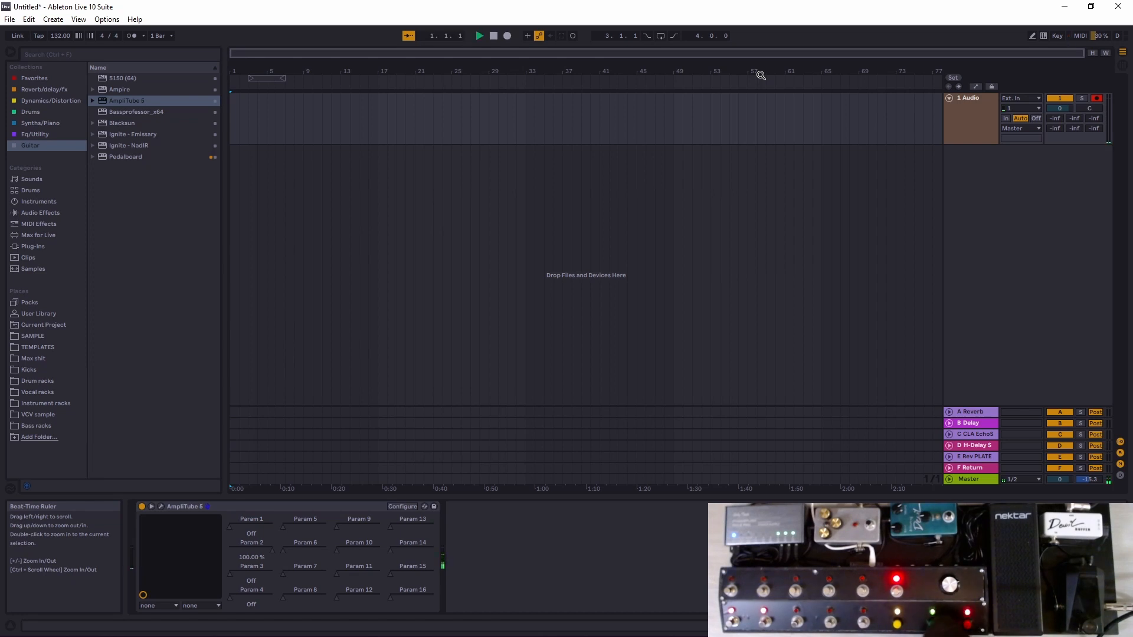
# Record a short clip via transport buttons, then show the MIDI Mappings list with CC 113–115
pyautogui.click(507, 35)
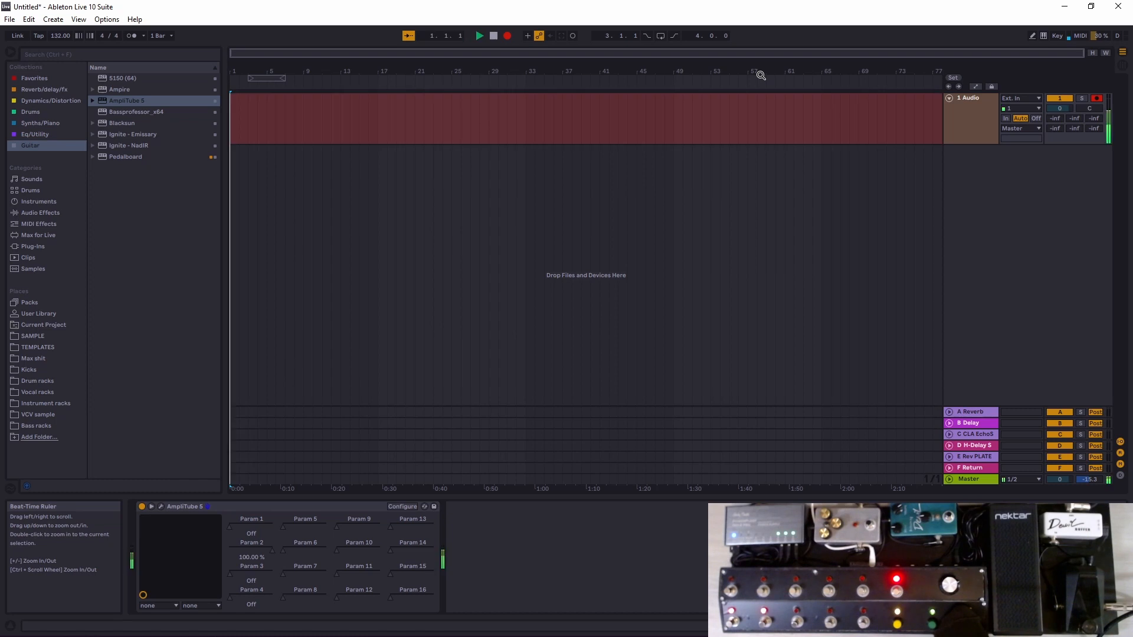
pyautogui.click(479, 36)
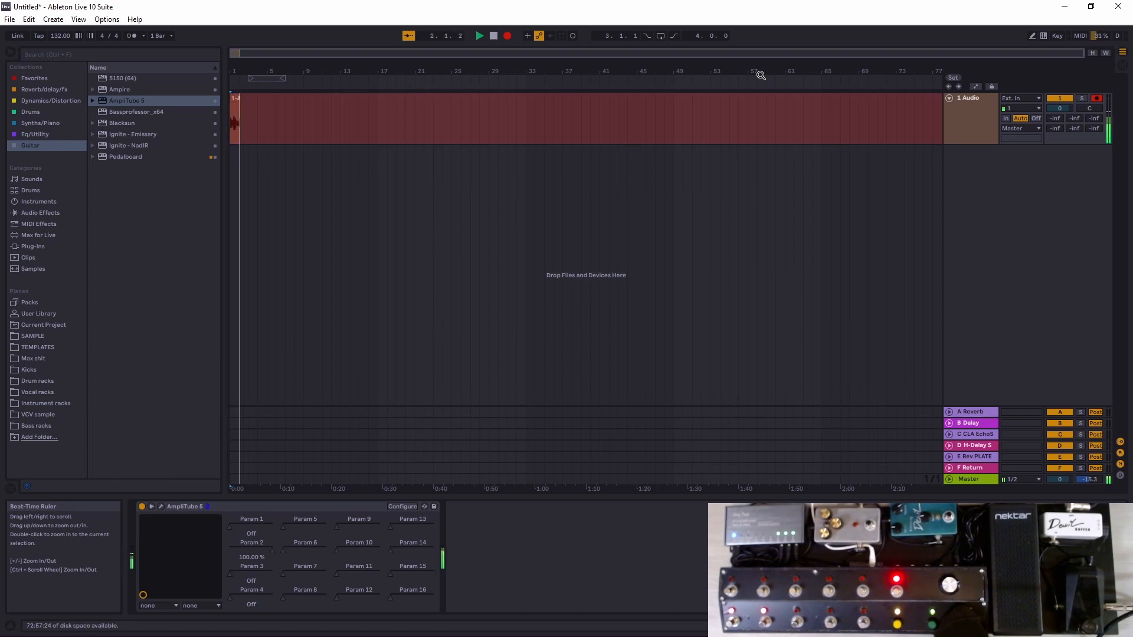
pyautogui.click(479, 35)
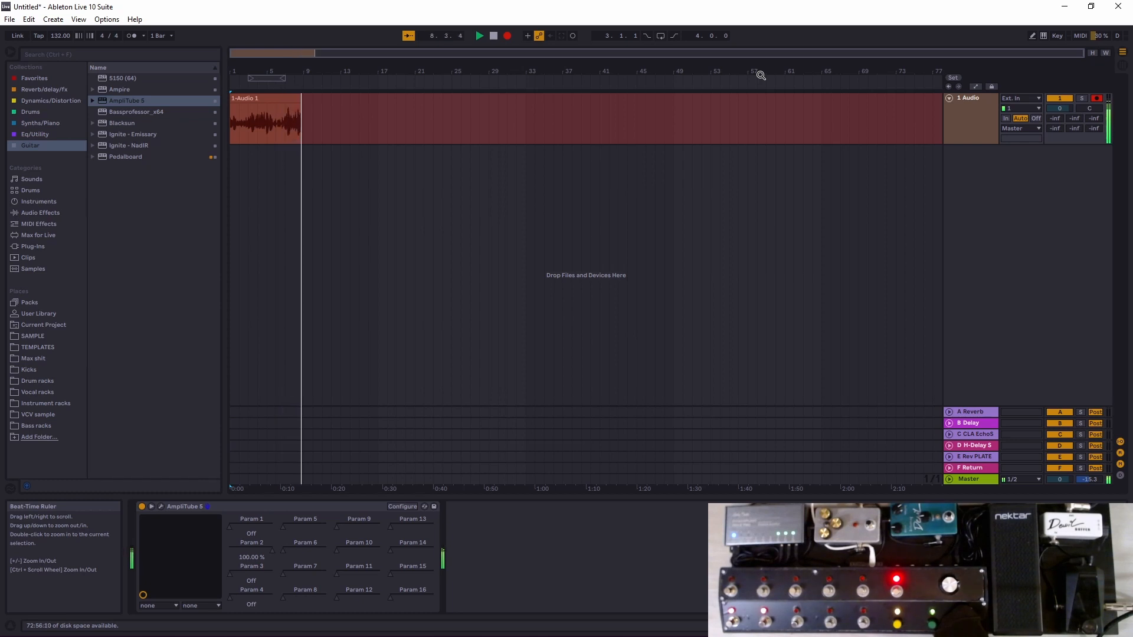
pyautogui.click(479, 36)
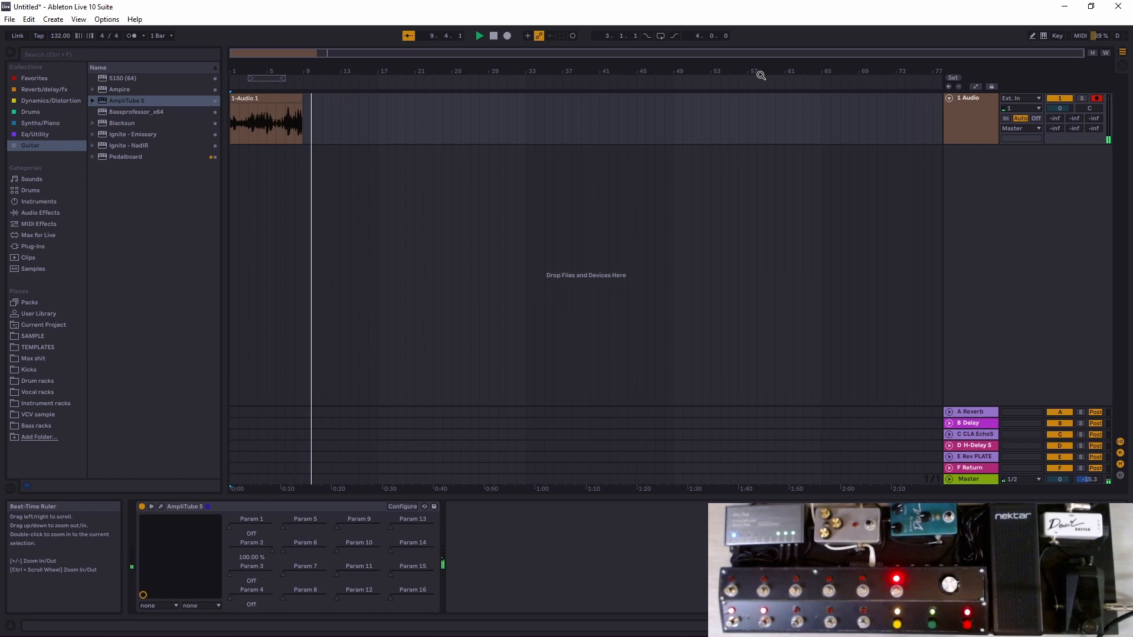
pyautogui.click(479, 35)
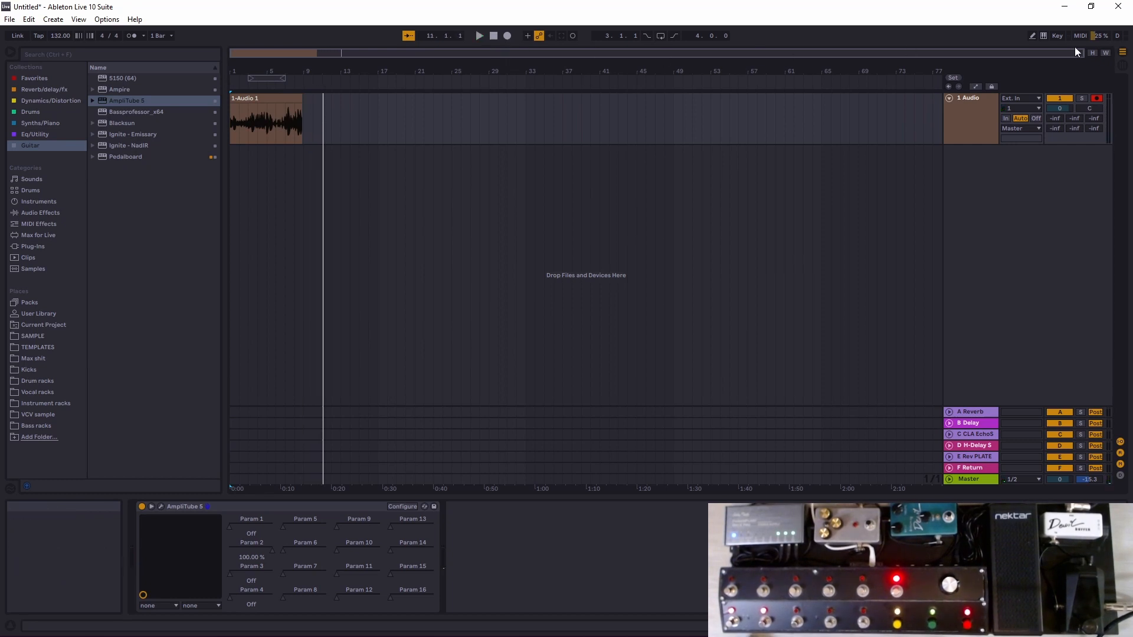
pyautogui.click(1080, 34)
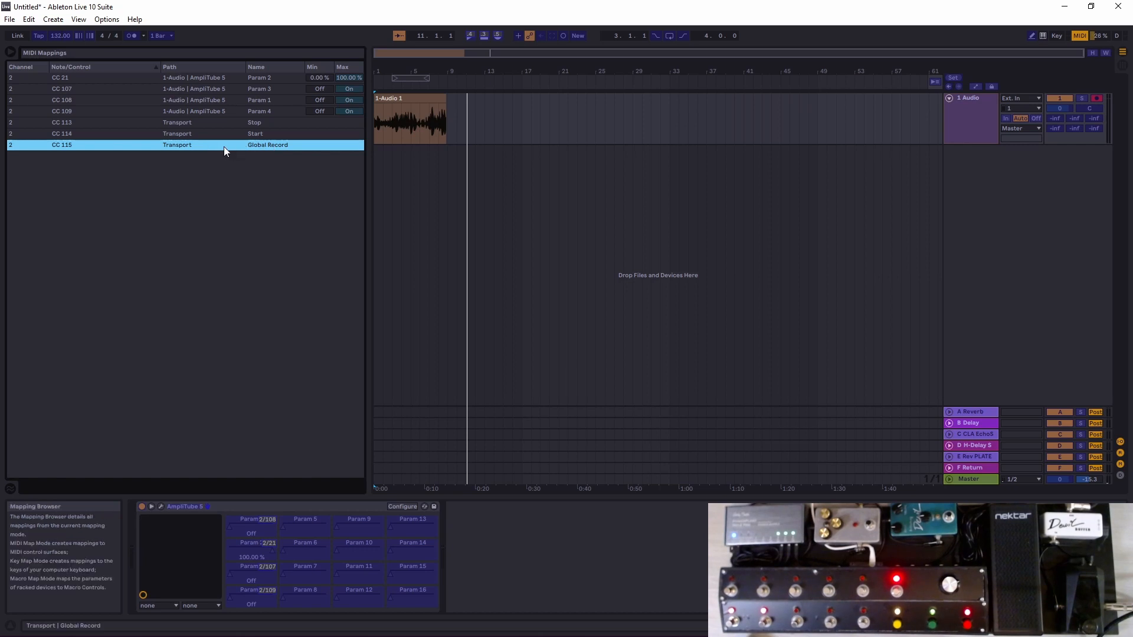
pyautogui.moveTo(170, 149)
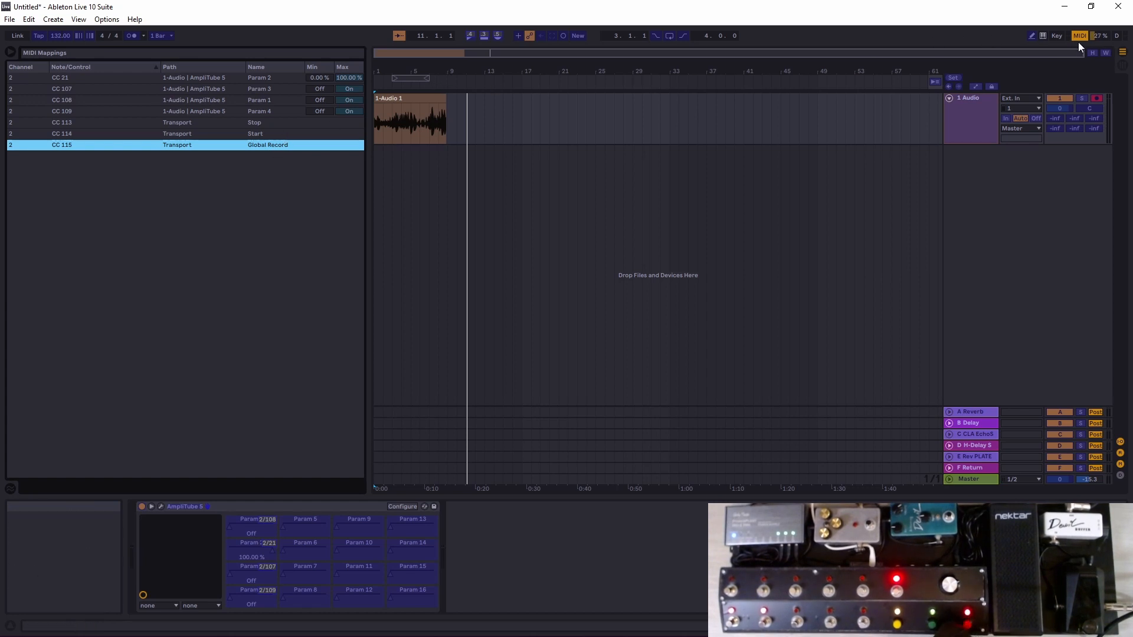
# Enable Start Playback with Record and record another pass onto the clip
pyautogui.click(1080, 36)
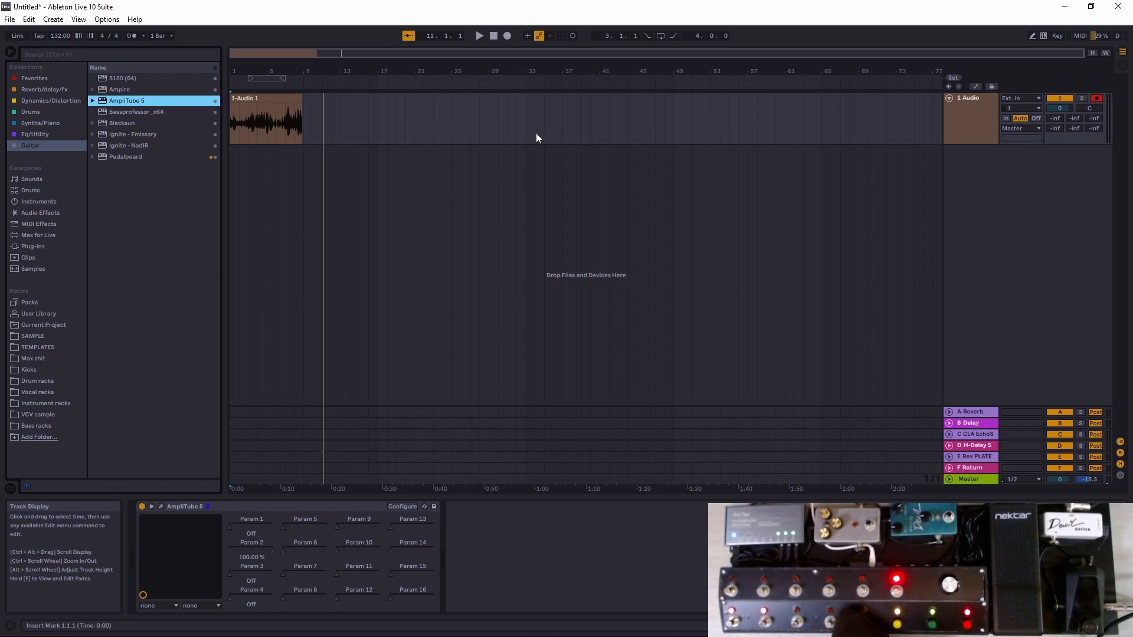
pyautogui.moveTo(452, 57)
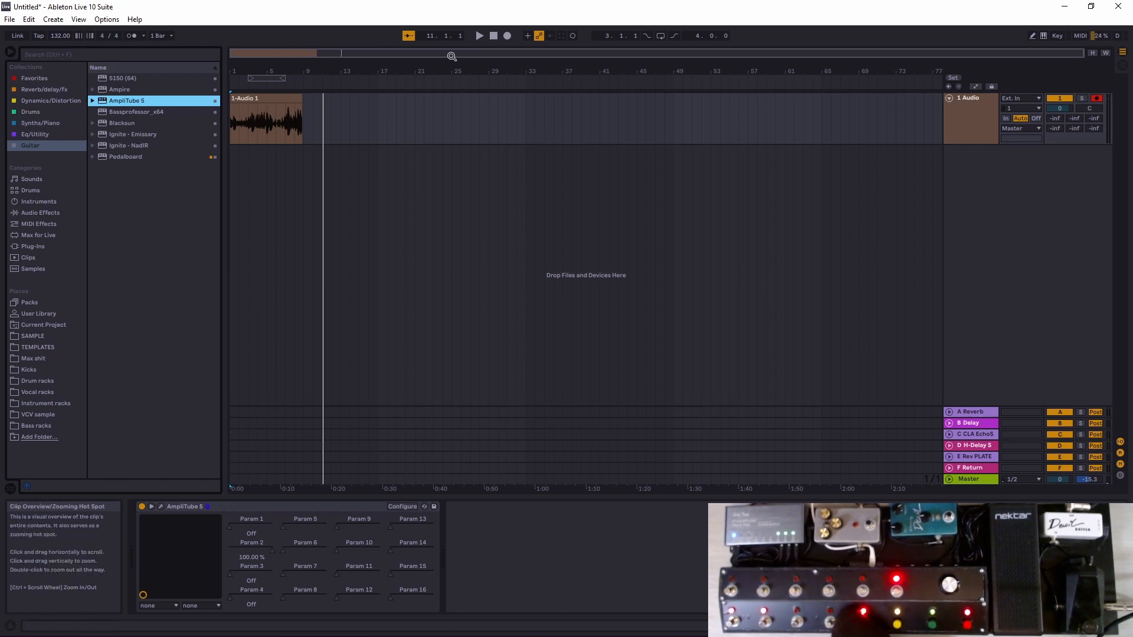
pyautogui.rightClick(536, 36)
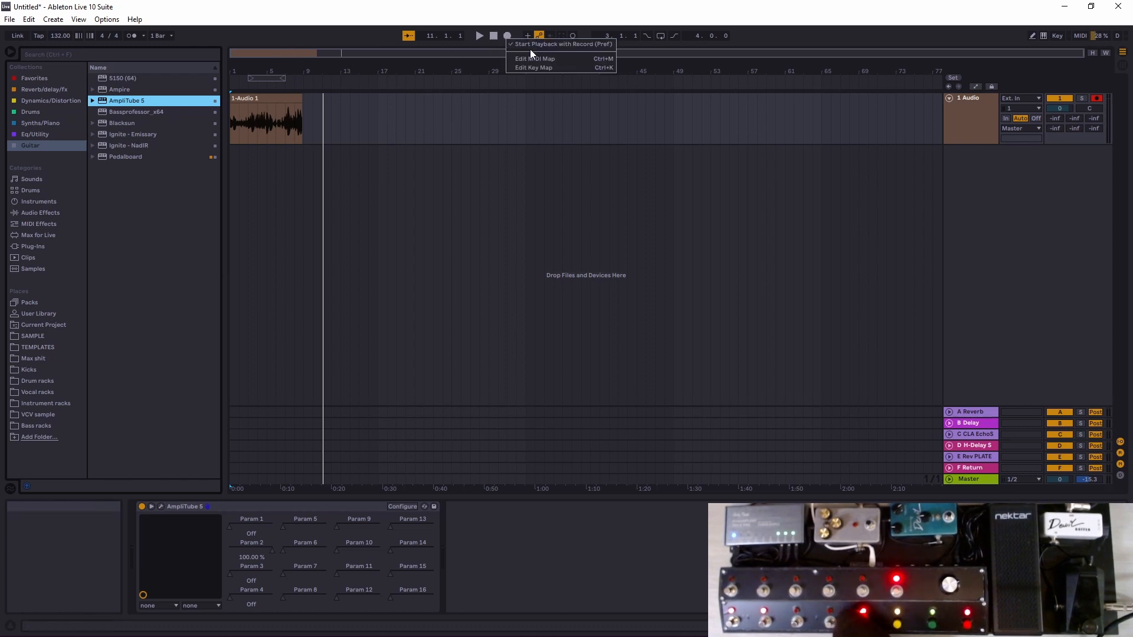
pyautogui.moveTo(535, 59)
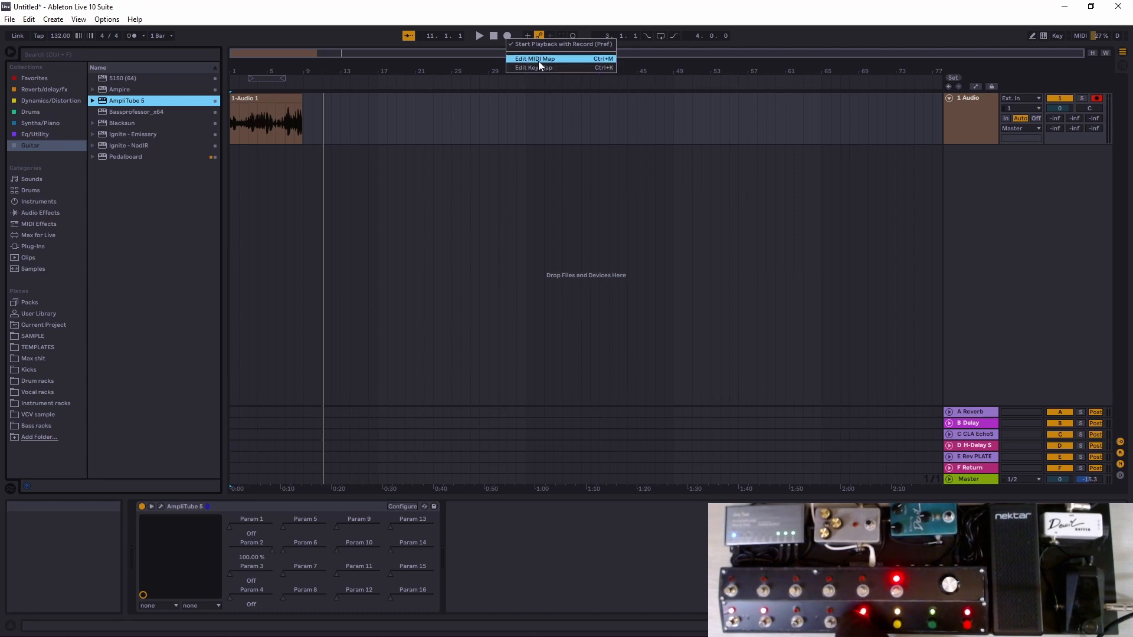
pyautogui.click(534, 58)
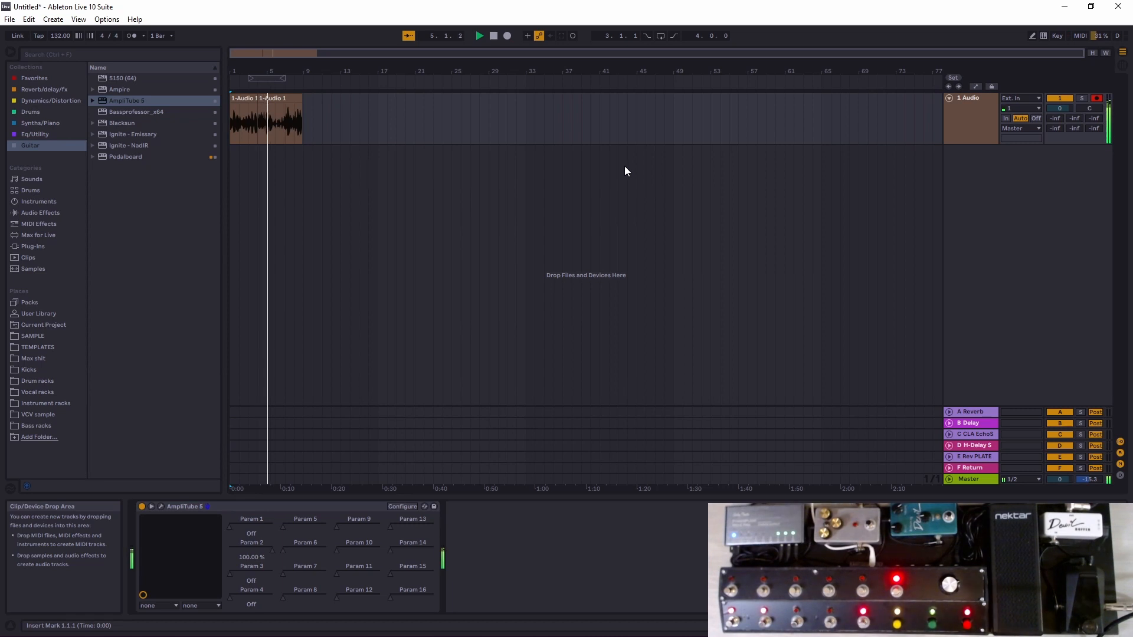
pyautogui.click(493, 35)
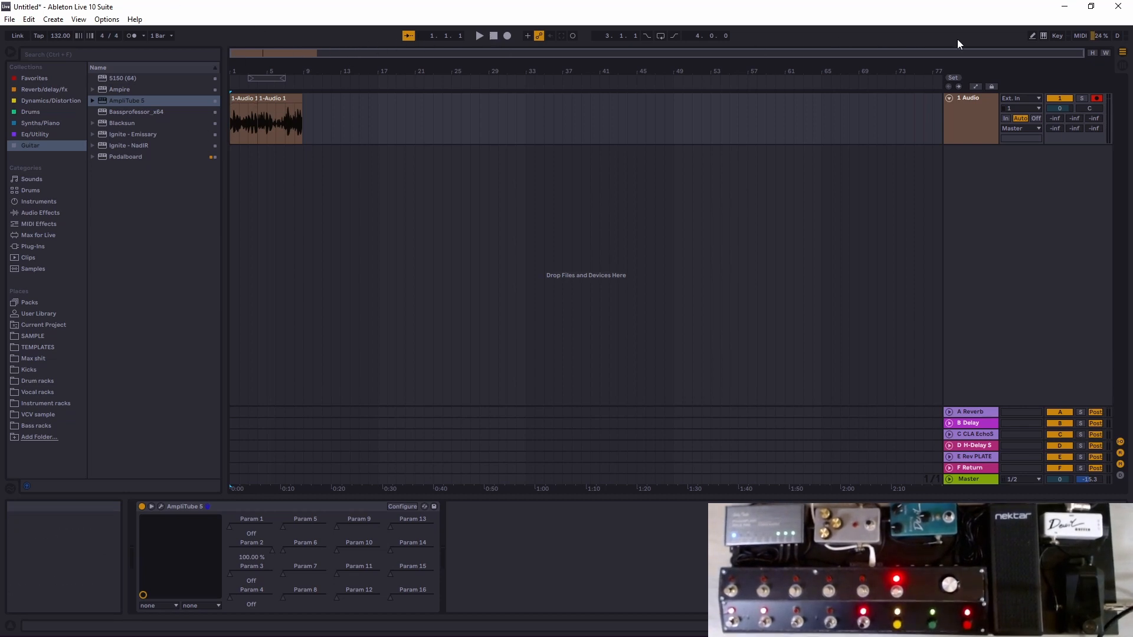
pyautogui.click(1080, 36)
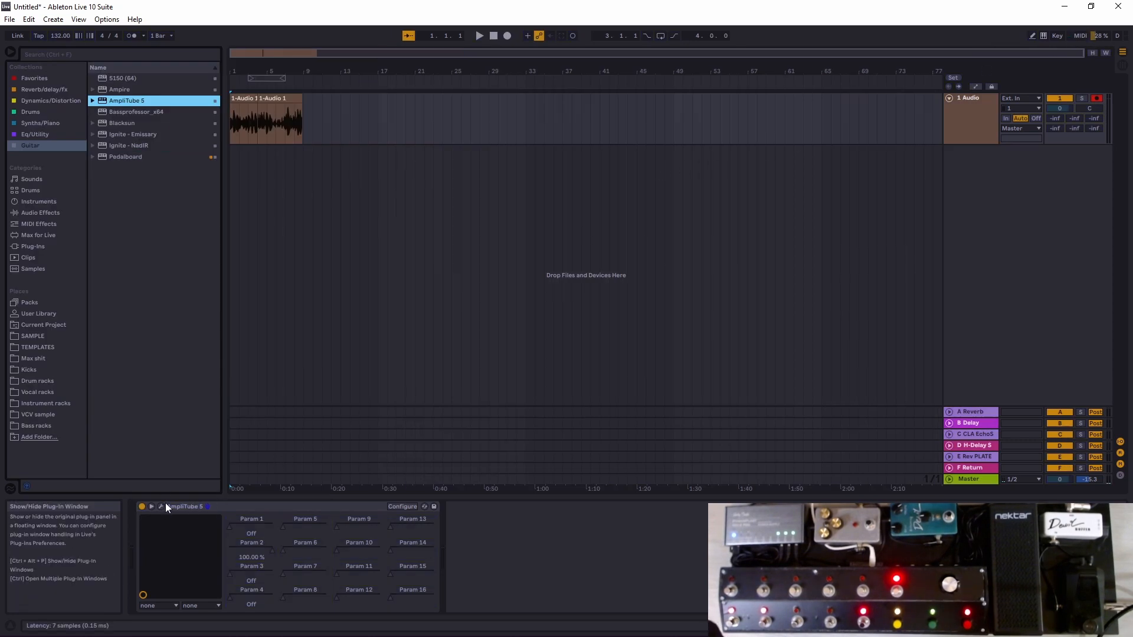
pyautogui.click(150, 507)
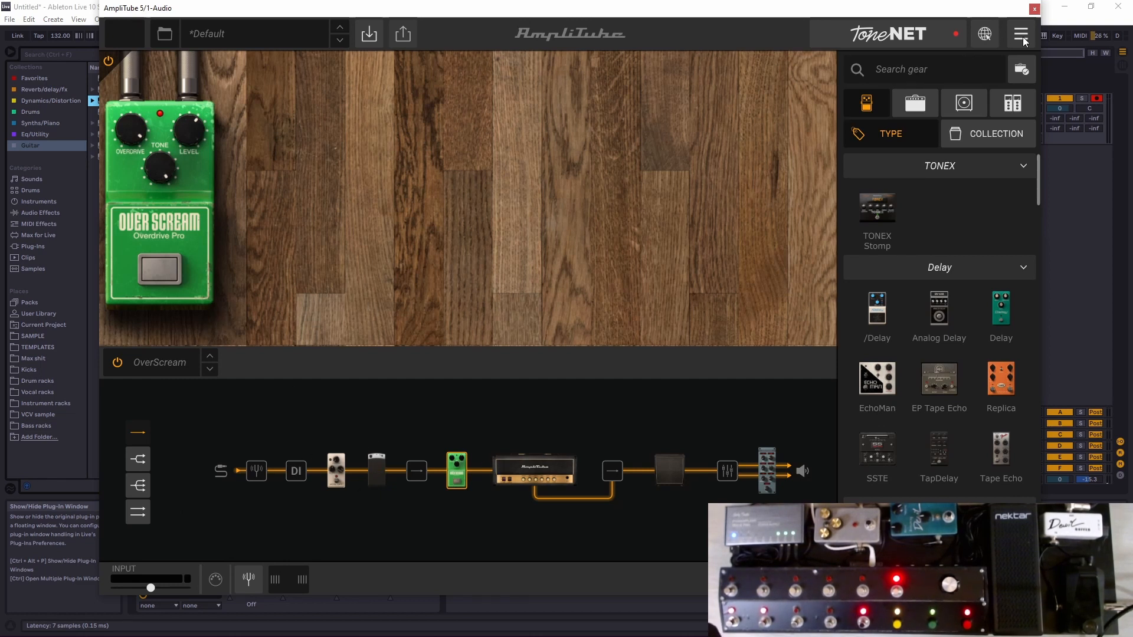
pyautogui.click(1021, 33)
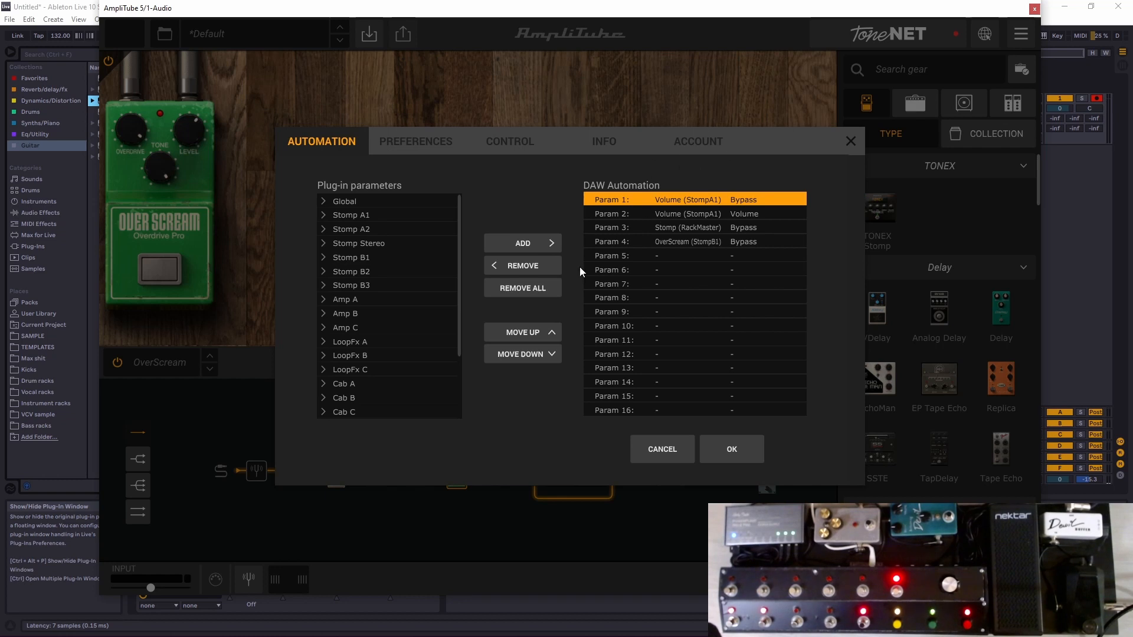
pyautogui.moveTo(382, 231)
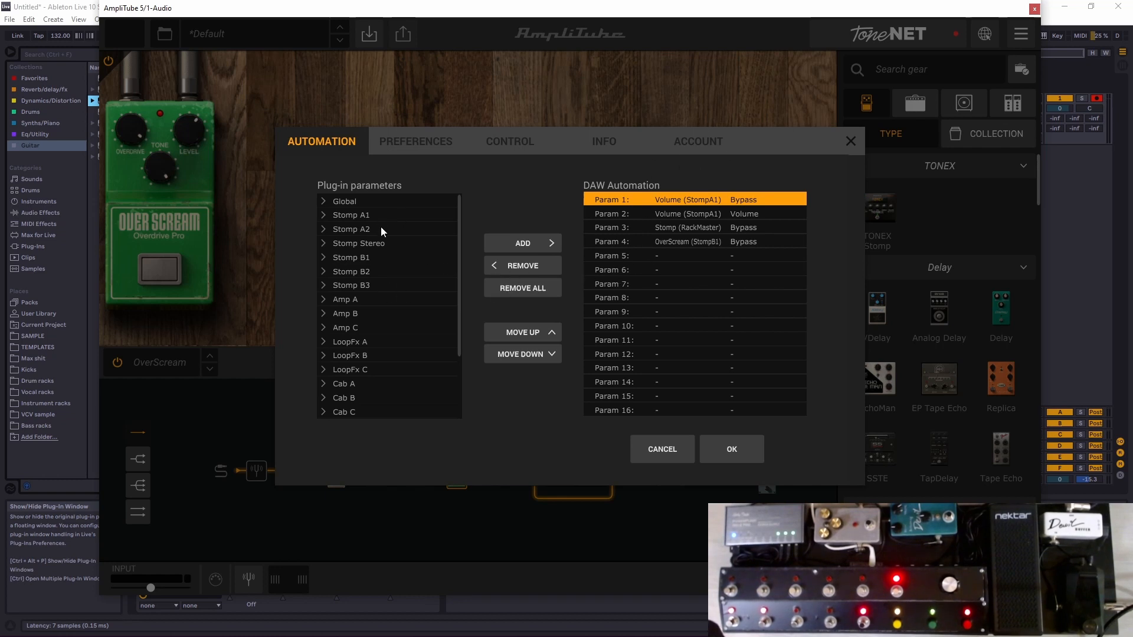
pyautogui.scroll(-3)
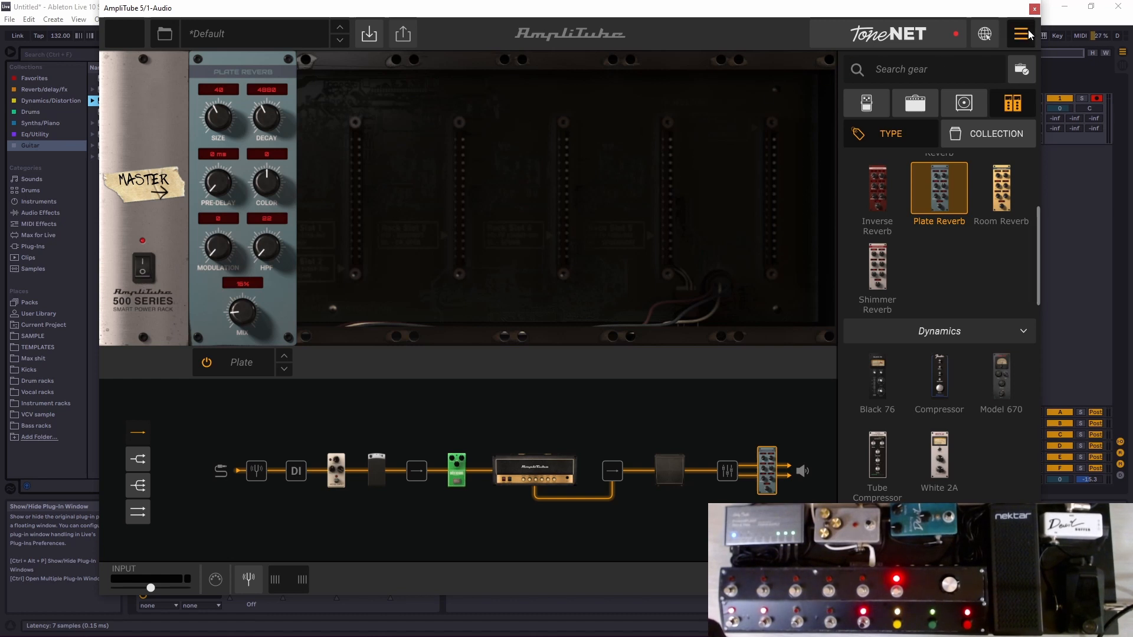
pyautogui.click(1021, 34)
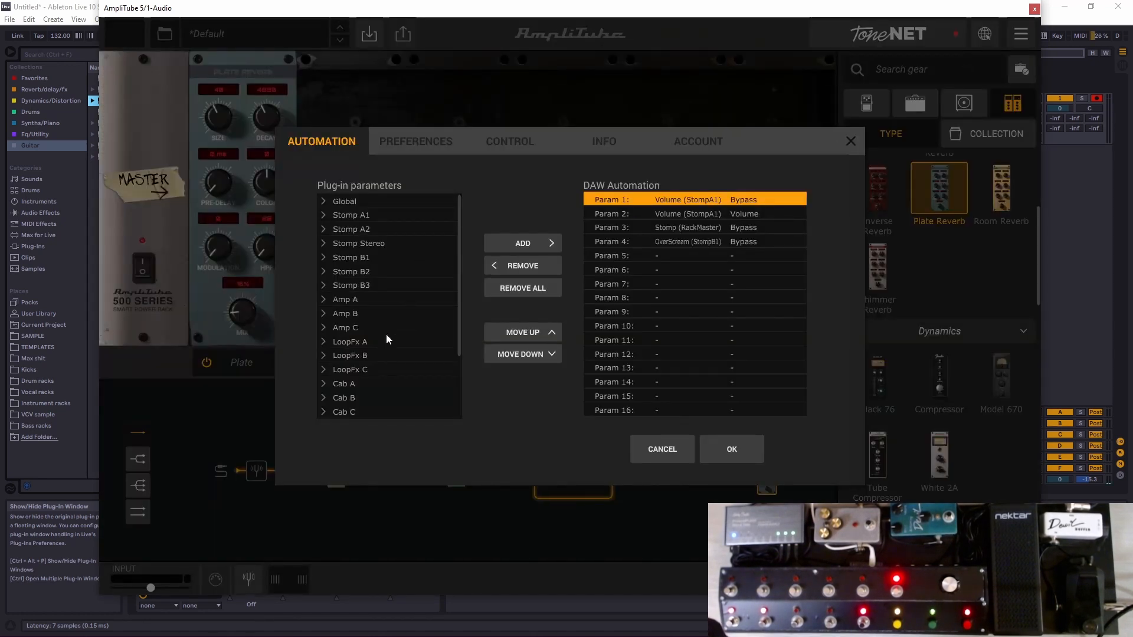
pyautogui.click(694, 255)
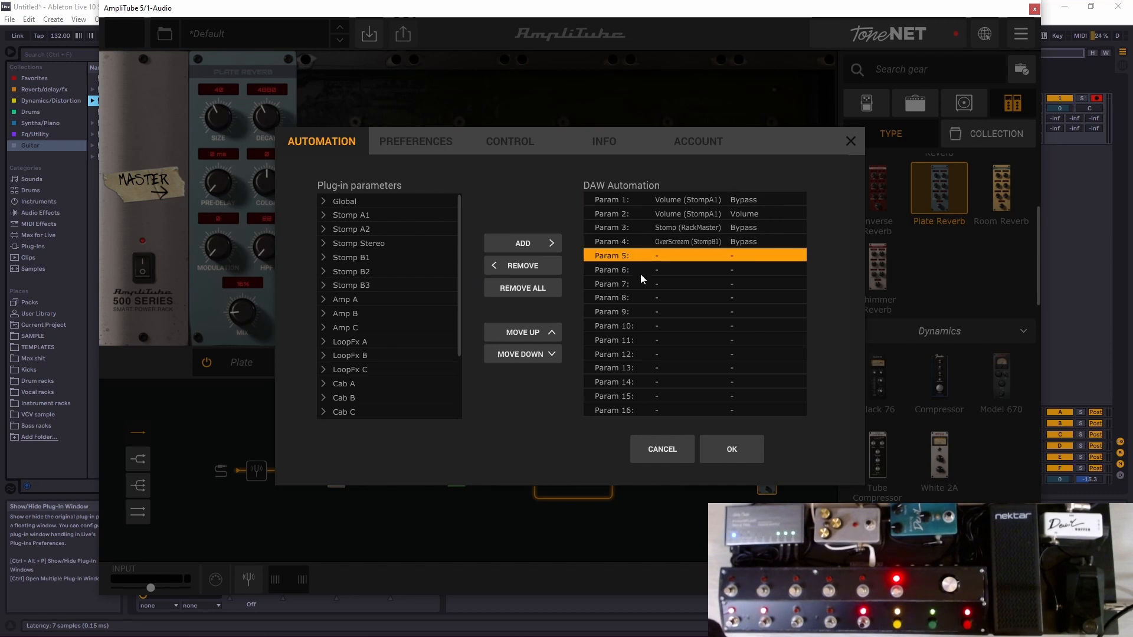
pyautogui.click(643, 310)
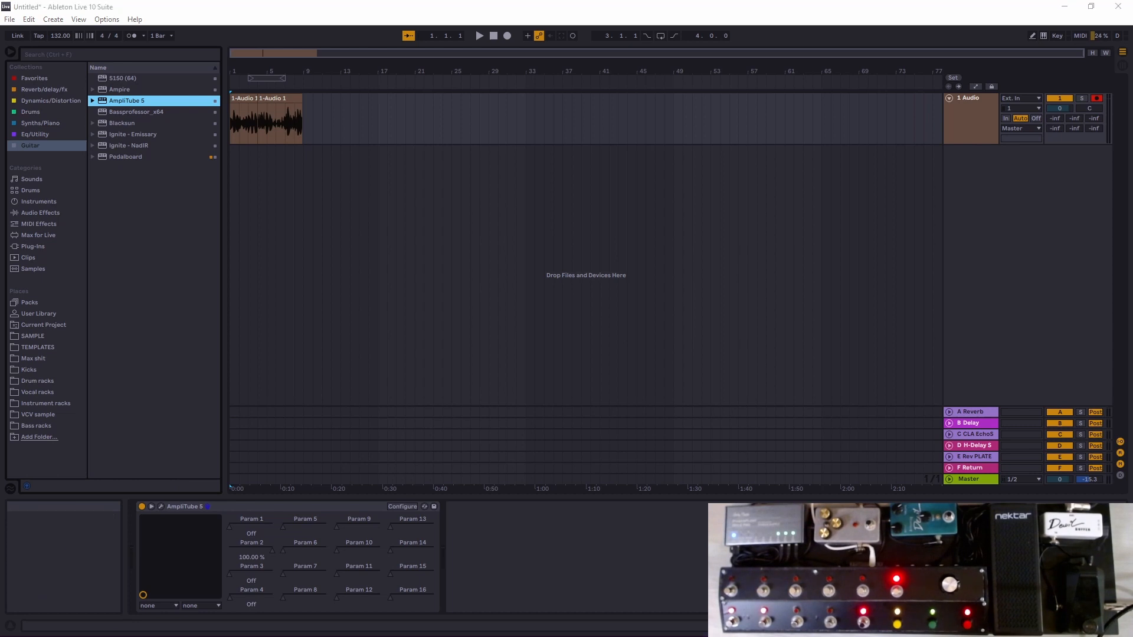
# Remap transport Record to CC 115 alongside Stop on CC 113 and Start on CC 114
pyautogui.click(368, 119)
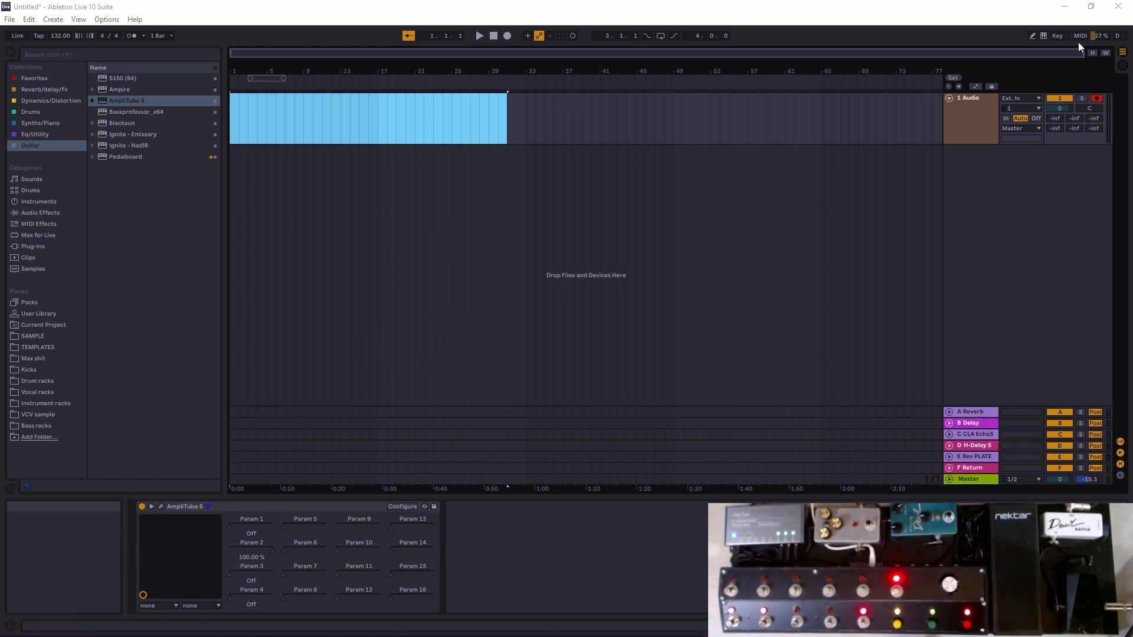
pyautogui.click(1080, 36)
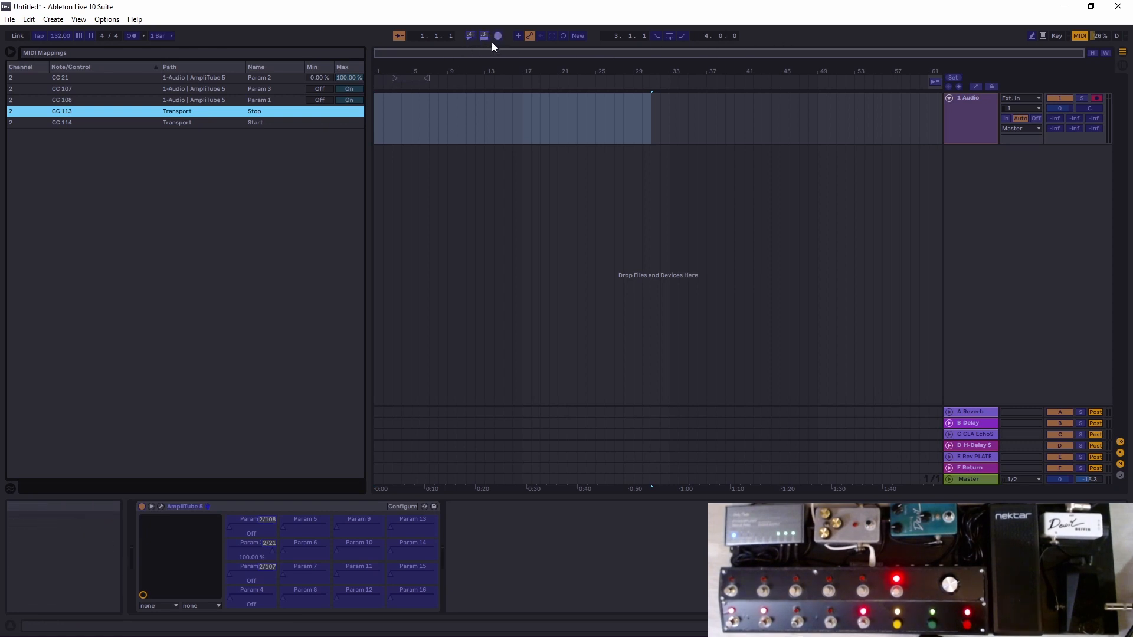
pyautogui.moveTo(498, 36)
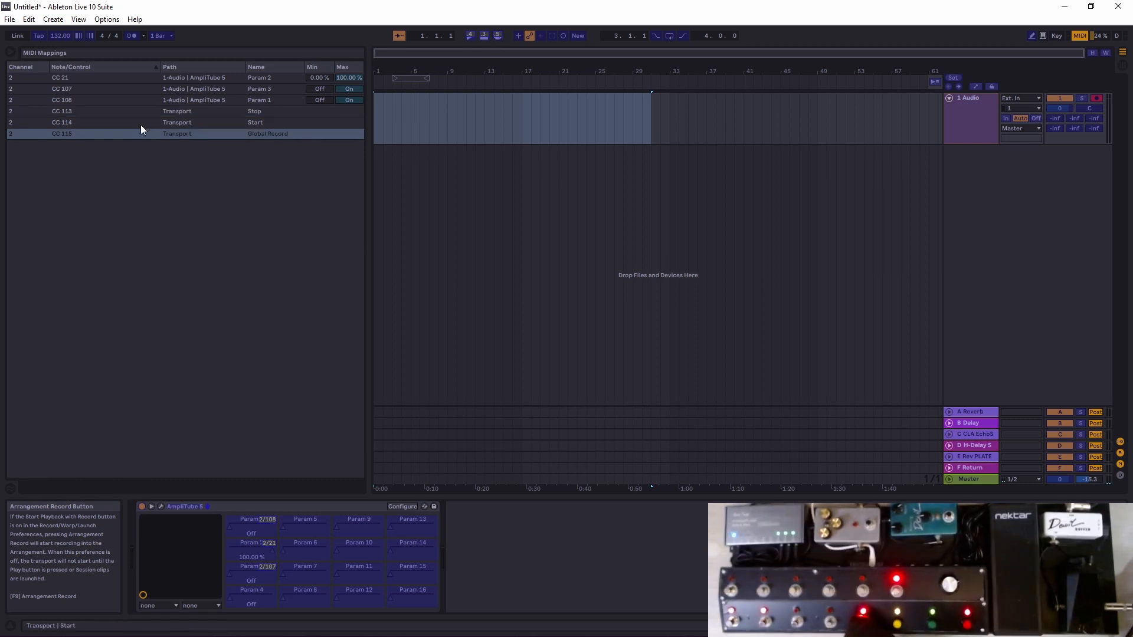
pyautogui.click(144, 134)
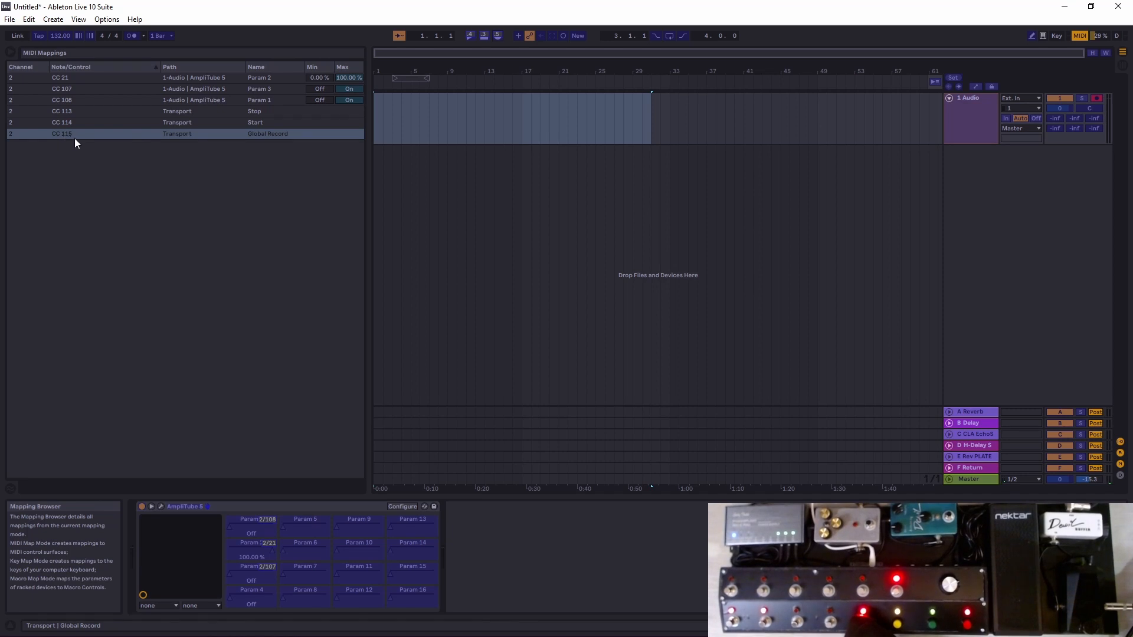